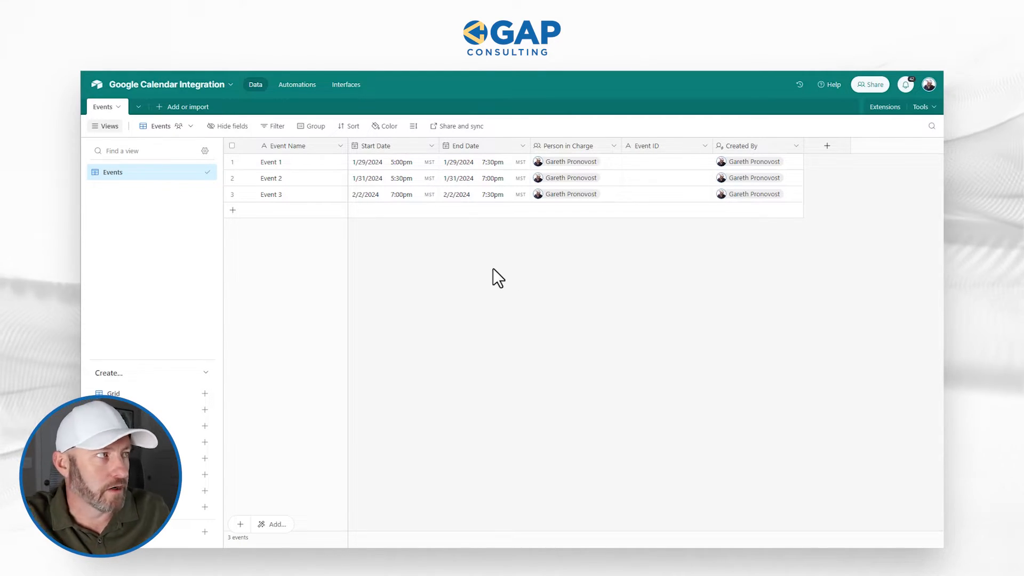
{"action": "mouse_move", "coordinate": [181, 120]}
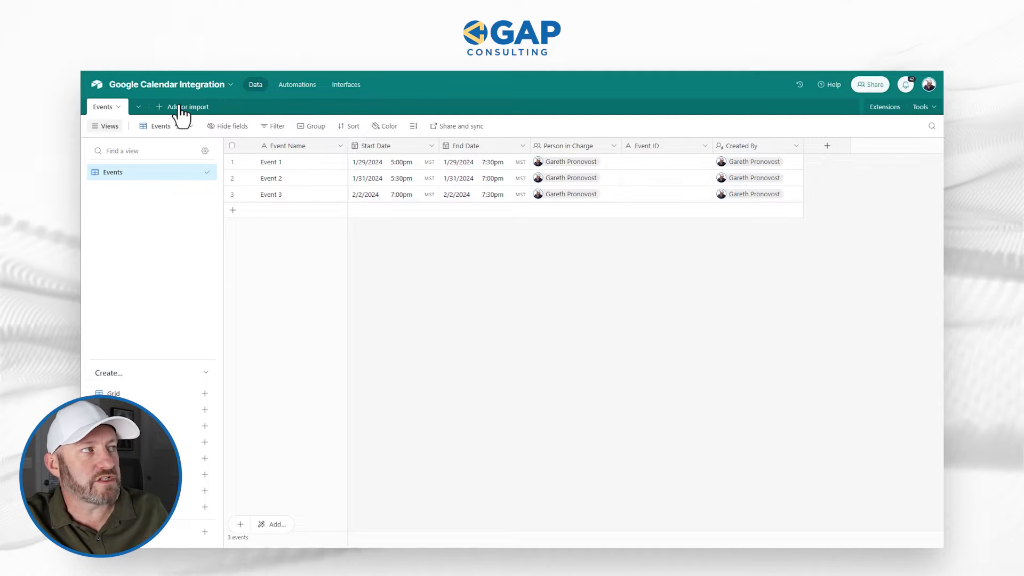
Bring up the Add or import source list next to the Events table.
{"action": "left_click", "coordinate": [188, 106]}
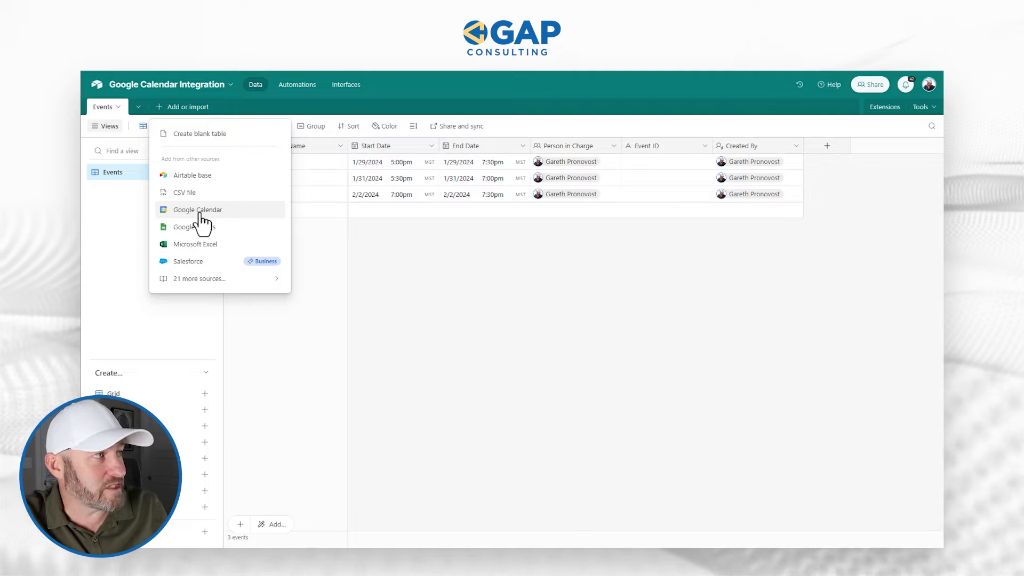
Start a Google Calendar synced table with the connected account, a calendar and an early February 2024 sync end date.
{"action": "left_click", "coordinate": [198, 210]}
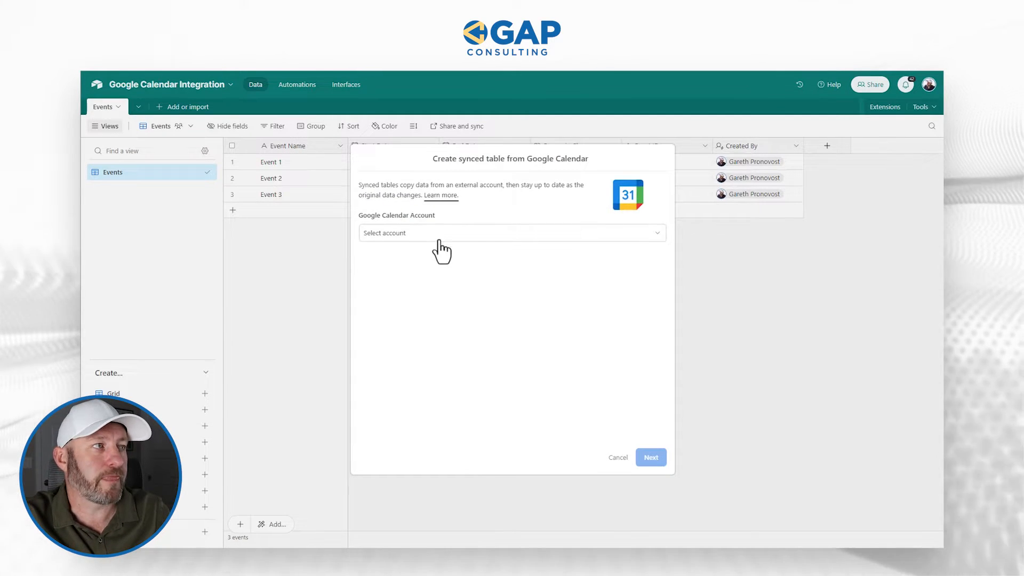
{"action": "left_click", "coordinate": [510, 232]}
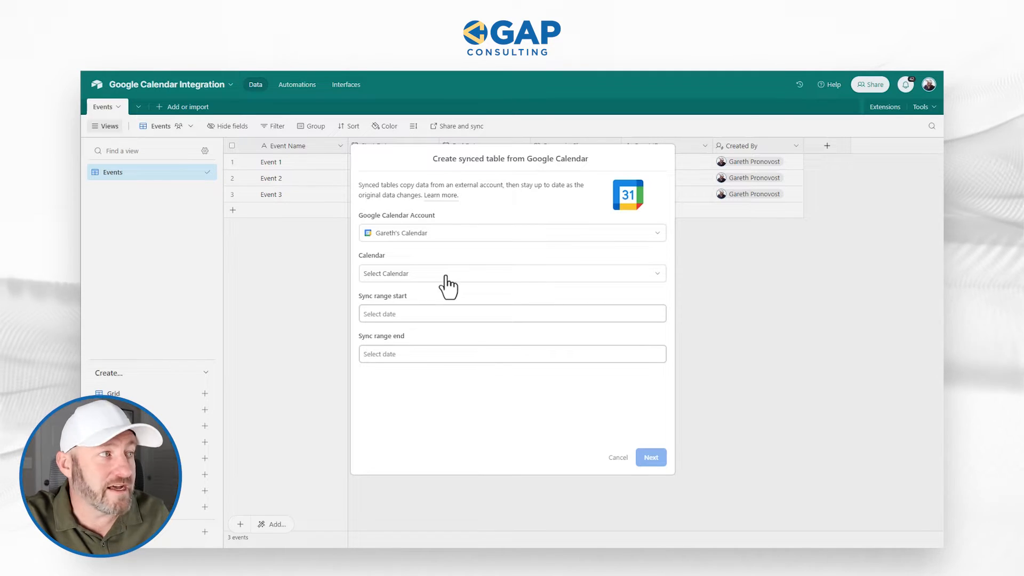
{"action": "mouse_move", "coordinate": [397, 246]}
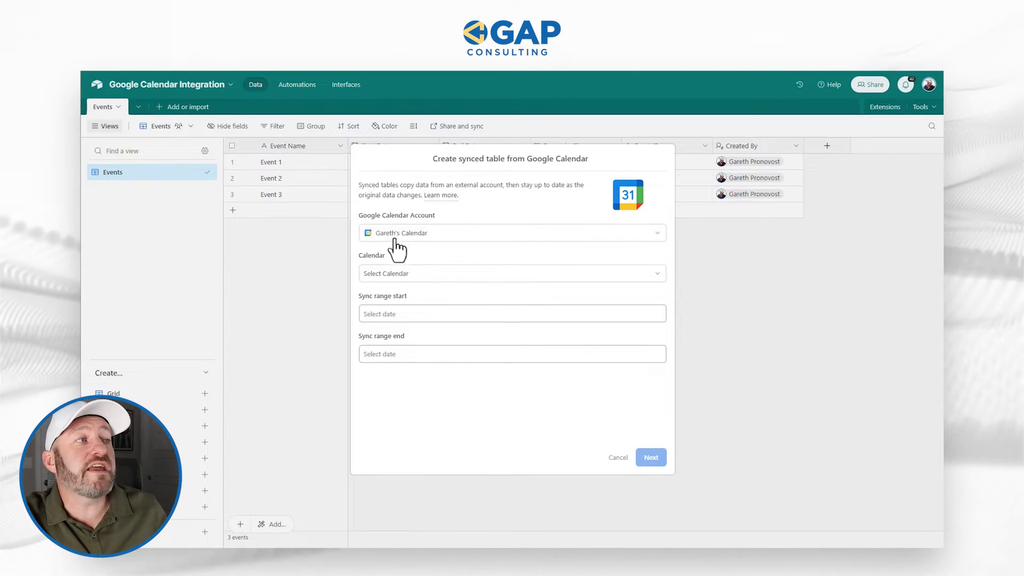
{"action": "mouse_move", "coordinate": [430, 280]}
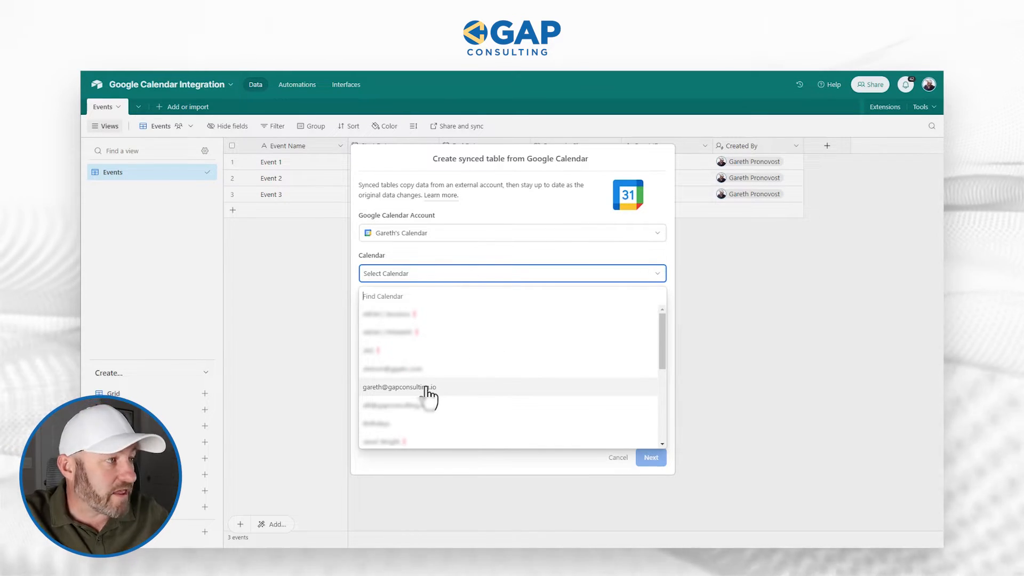
{"action": "left_click", "coordinate": [399, 386]}
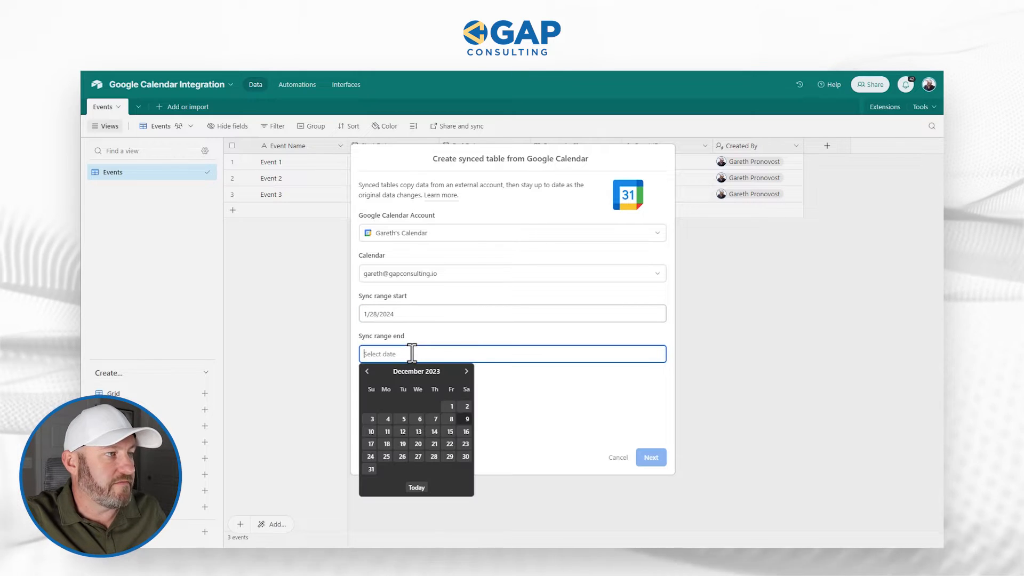
{"action": "left_click", "coordinate": [466, 371]}
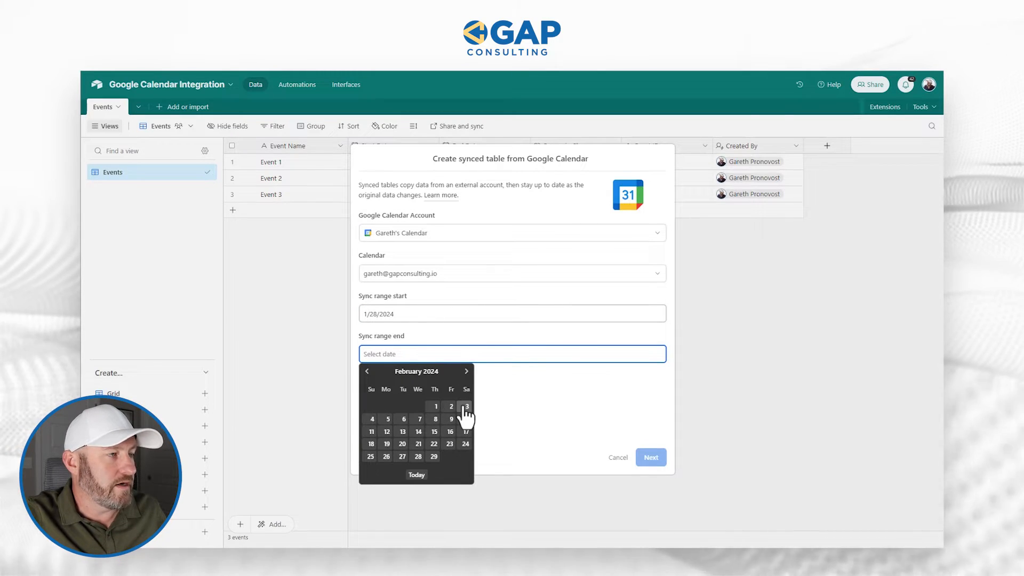
{"action": "left_click", "coordinate": [650, 457]}
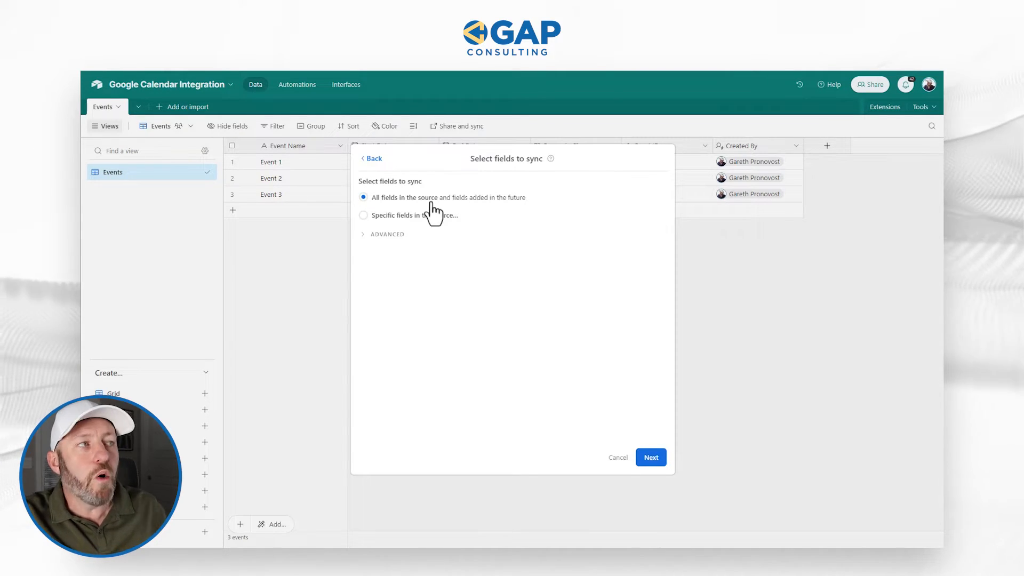
Sync only specific source fields, dropping All Day and Location among others, and continue to final settings.
{"action": "left_click", "coordinate": [362, 214]}
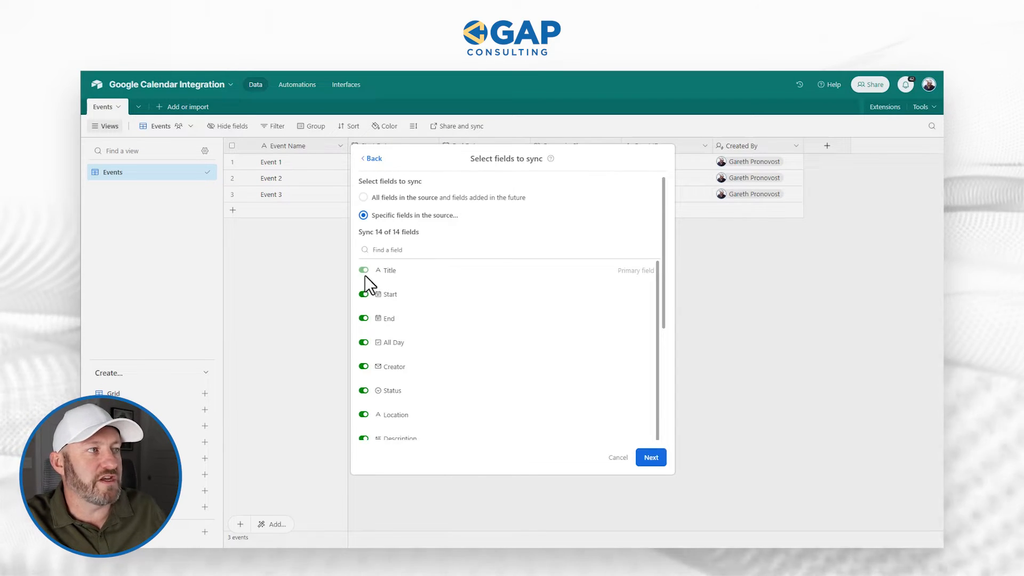
{"action": "mouse_move", "coordinate": [367, 367]}
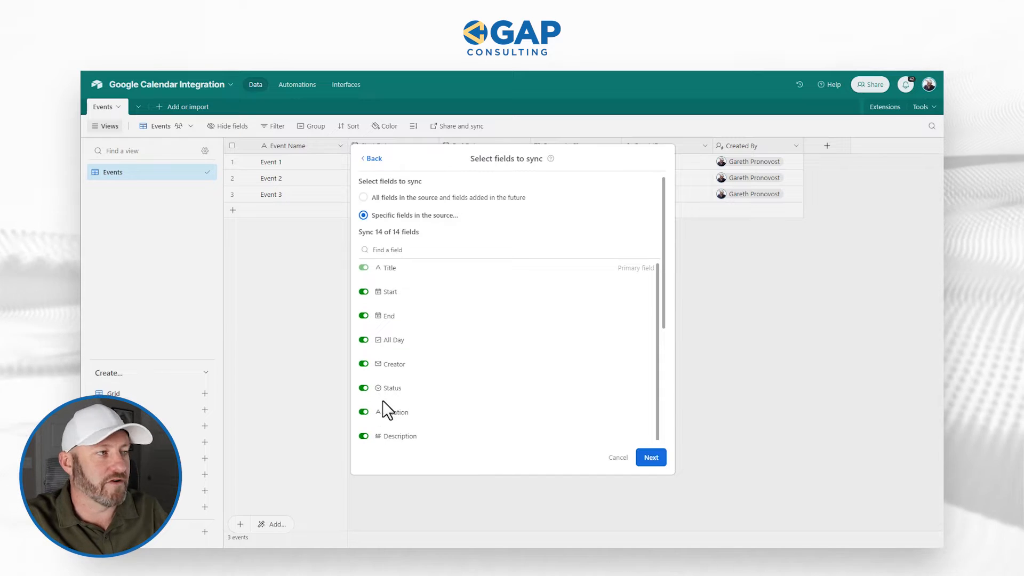
{"action": "mouse_move", "coordinate": [408, 405]}
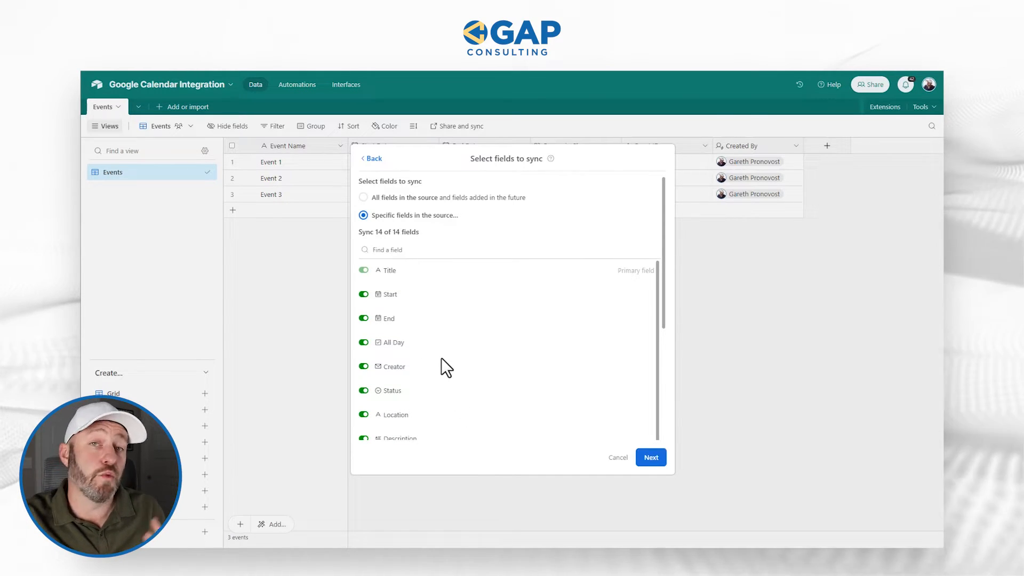
{"action": "mouse_move", "coordinate": [446, 360]}
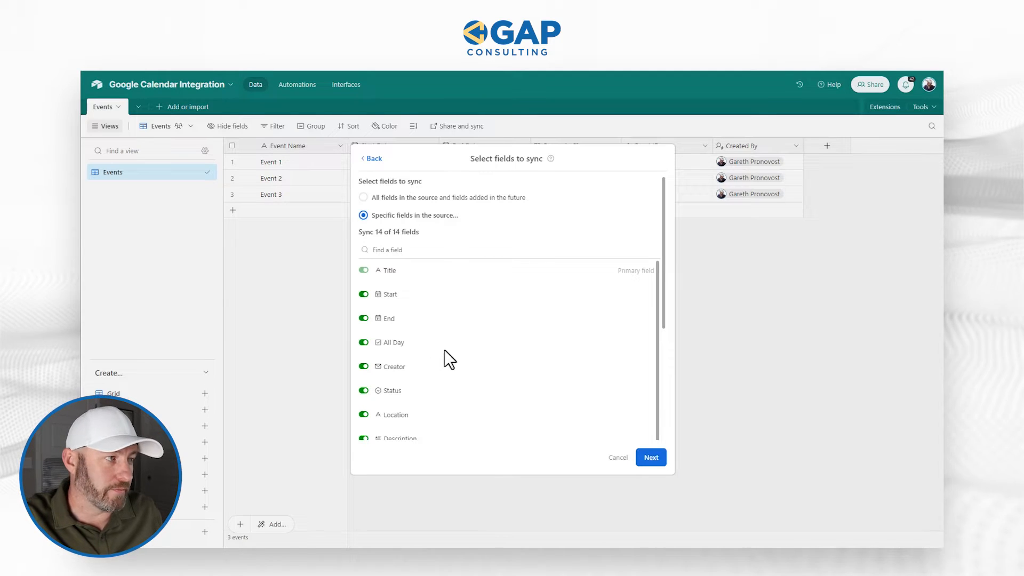
{"action": "left_click", "coordinate": [363, 270]}
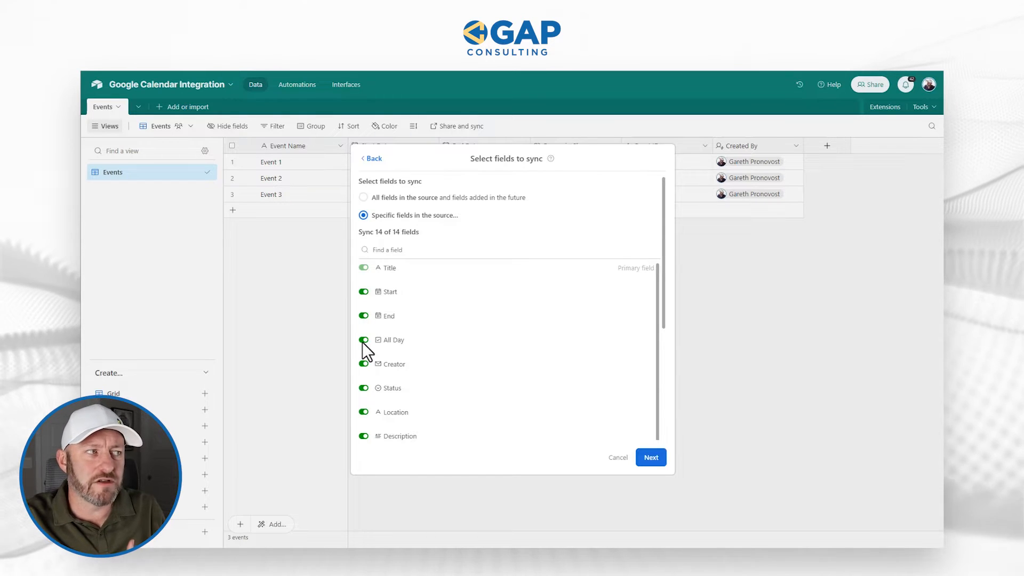
{"action": "left_click", "coordinate": [364, 339]}
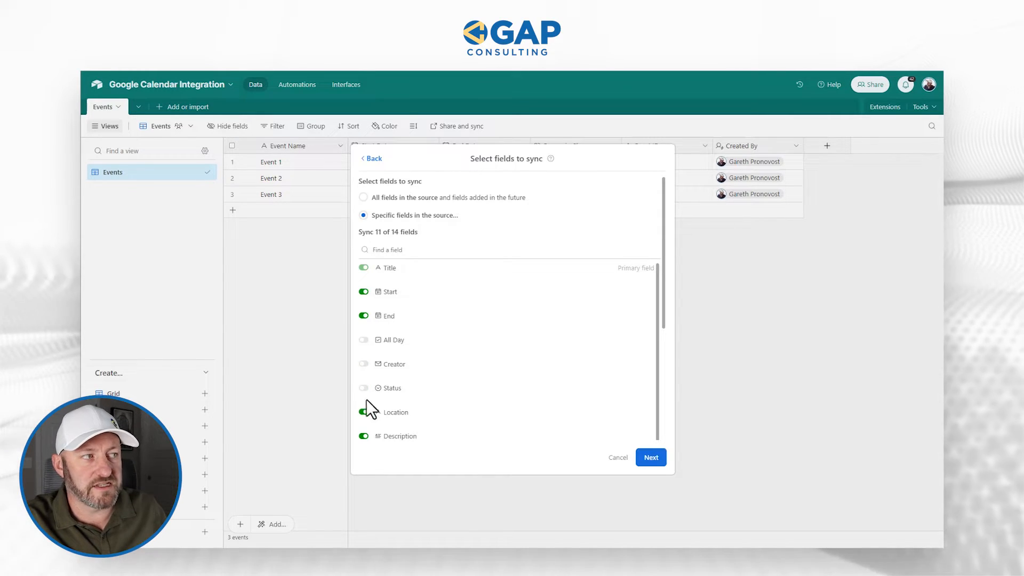
{"action": "left_click", "coordinate": [362, 436]}
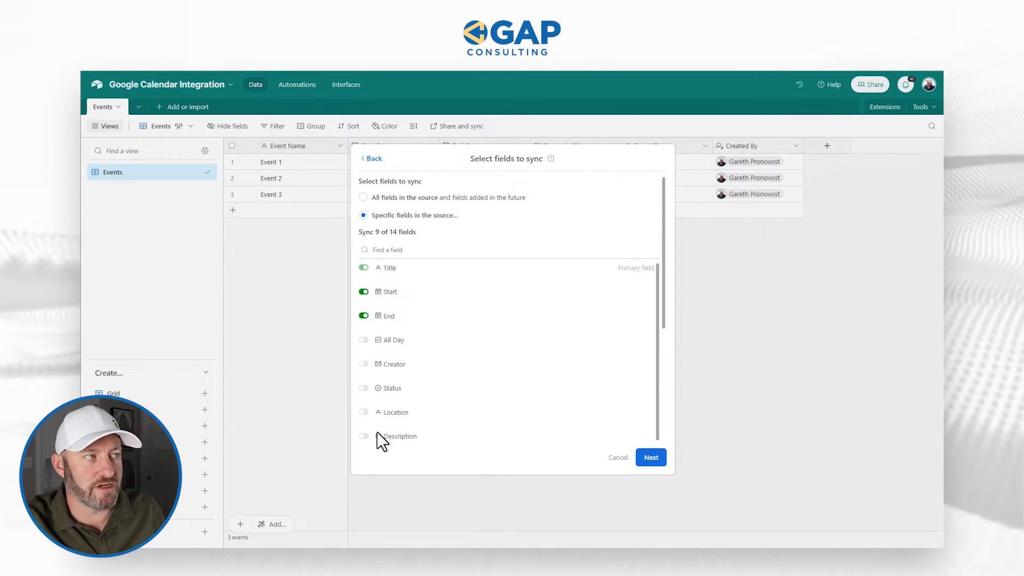
{"action": "mouse_move", "coordinate": [412, 323]}
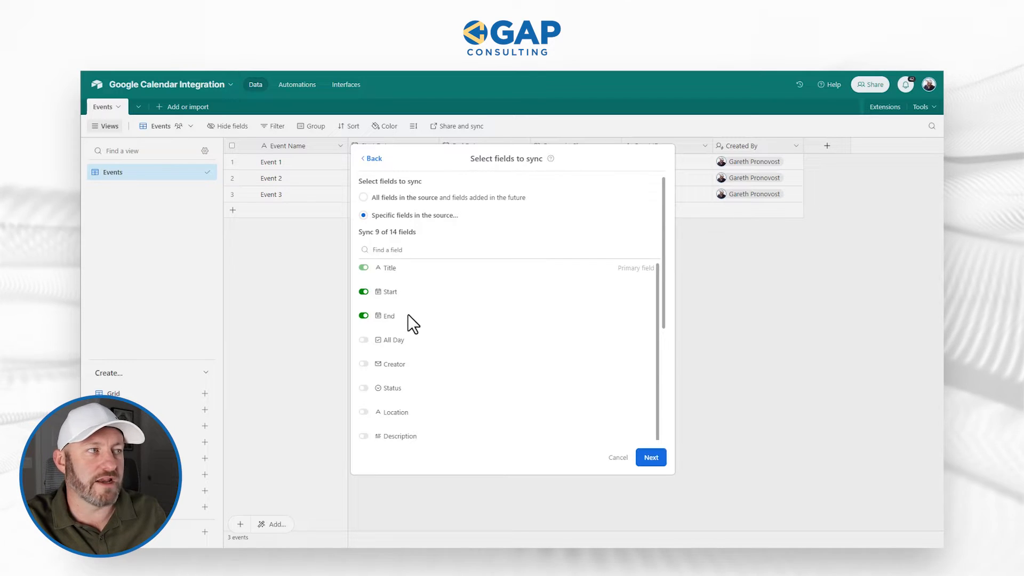
{"action": "left_click", "coordinate": [649, 458]}
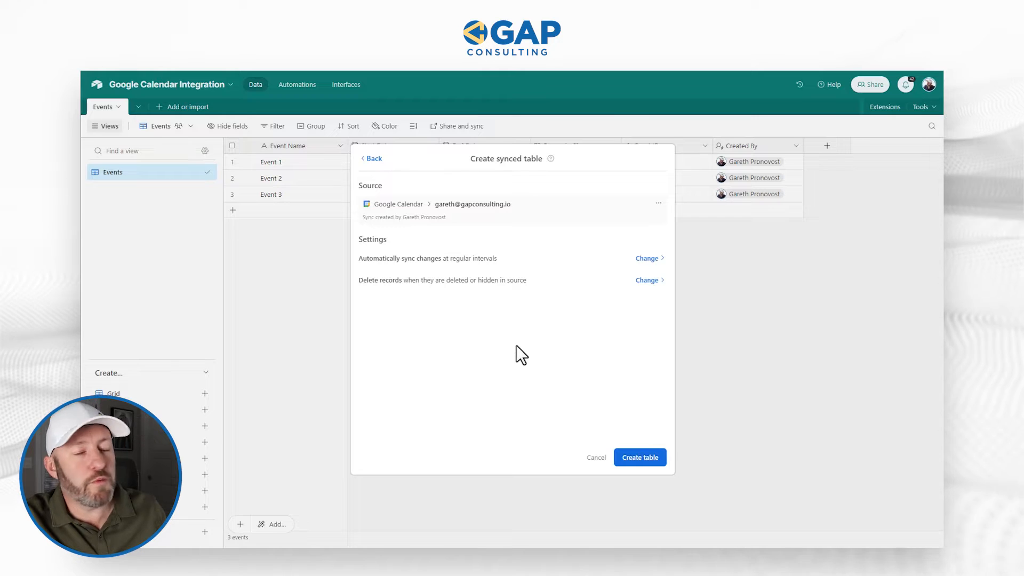
{"action": "mouse_move", "coordinate": [483, 261]}
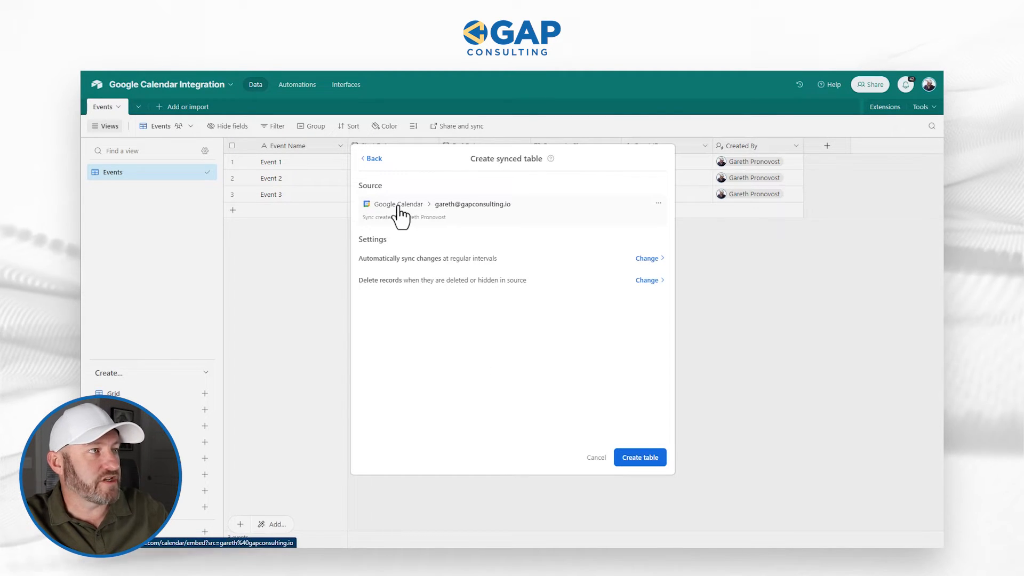
{"action": "mouse_move", "coordinate": [460, 218]}
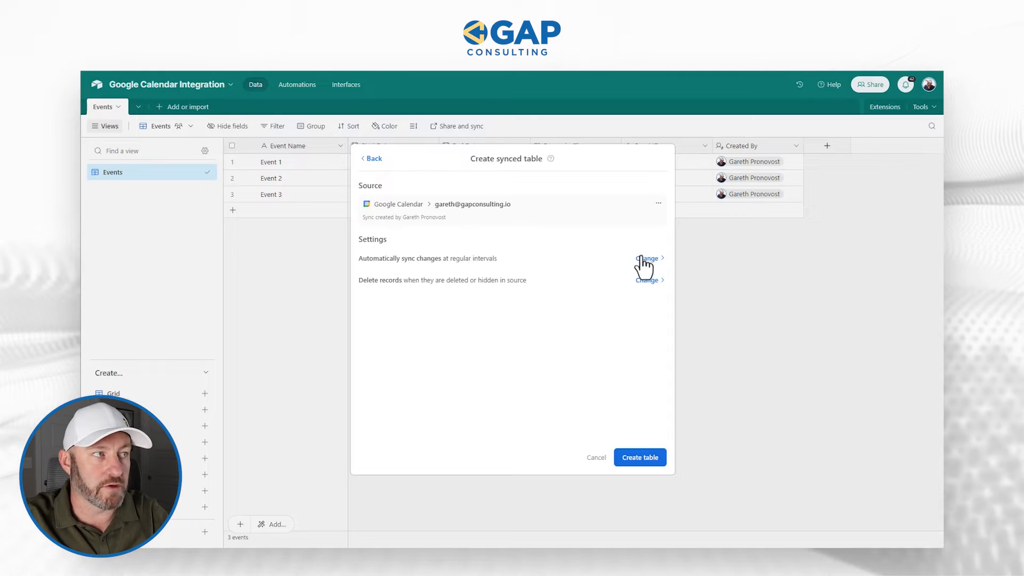
{"action": "left_click", "coordinate": [646, 258]}
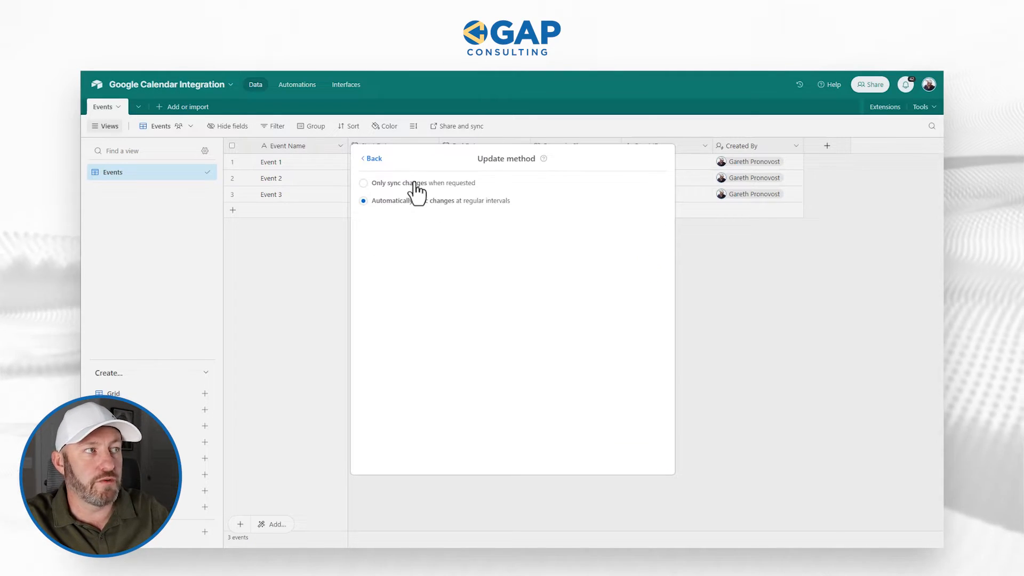
{"action": "left_click", "coordinate": [372, 158]}
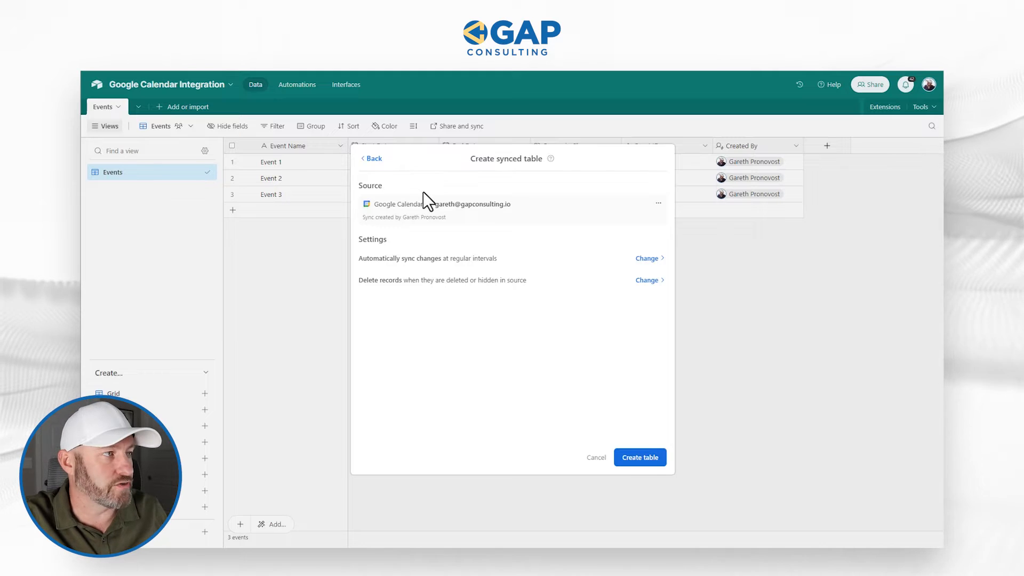
{"action": "mouse_move", "coordinate": [366, 313]}
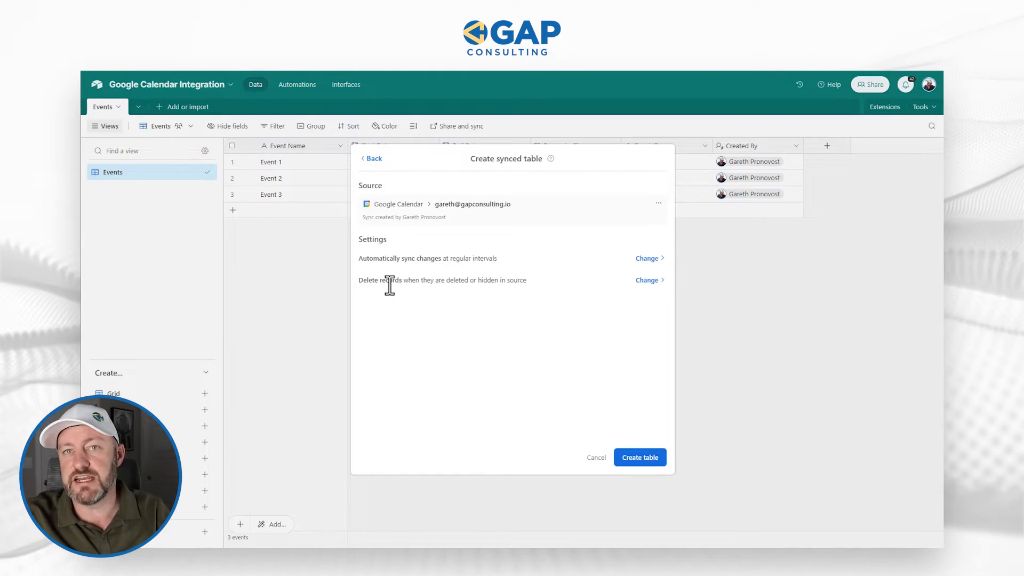
{"action": "left_click", "coordinate": [647, 279]}
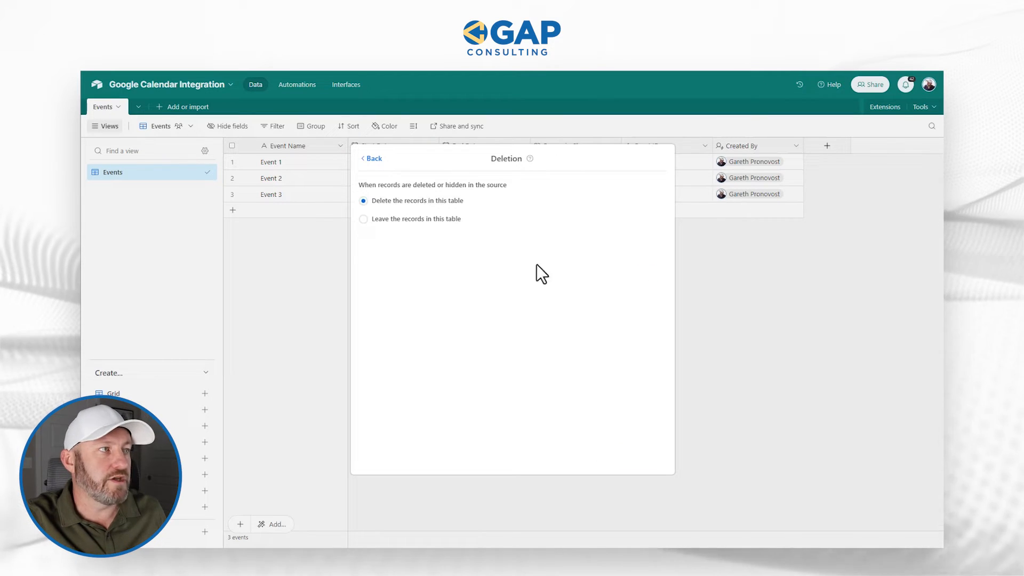
{"action": "mouse_move", "coordinate": [431, 233]}
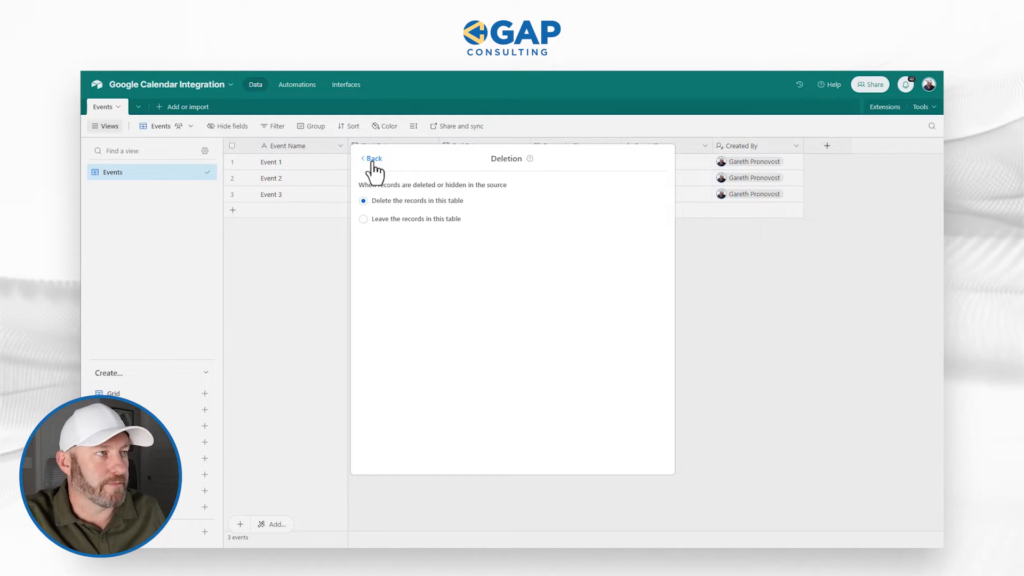
{"action": "left_click", "coordinate": [372, 158]}
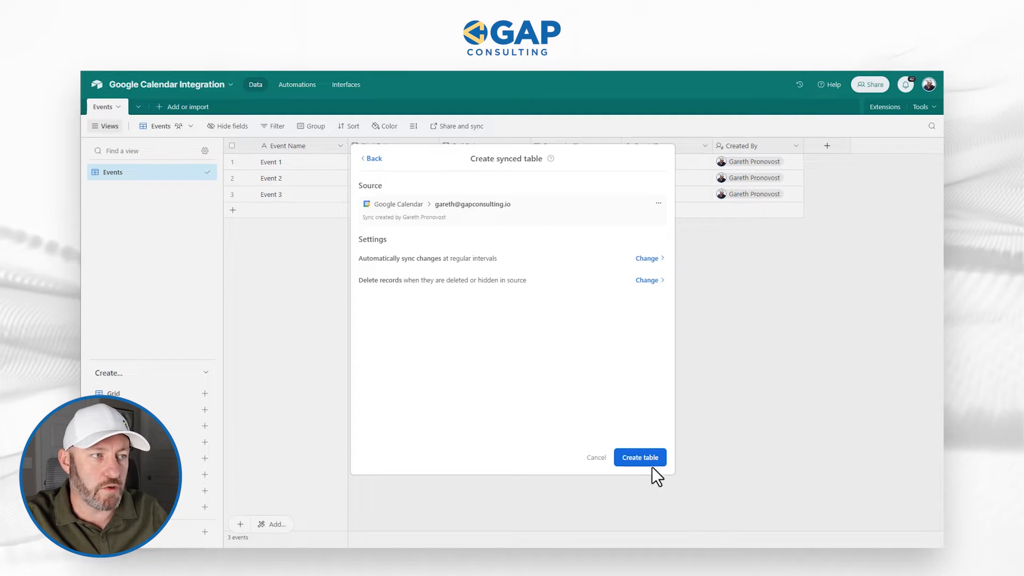
{"action": "left_click", "coordinate": [639, 458]}
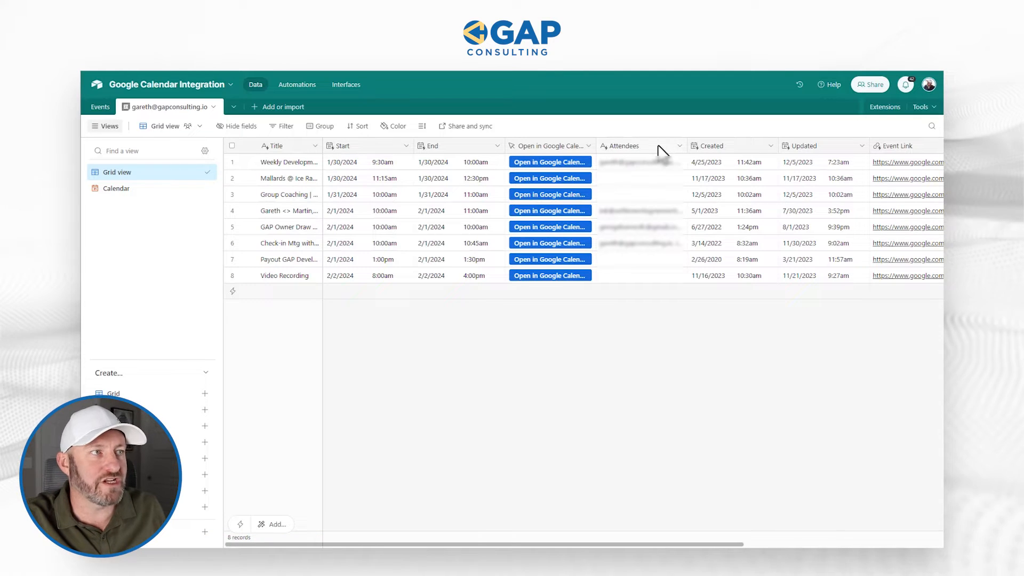
{"action": "mouse_move", "coordinate": [752, 158]}
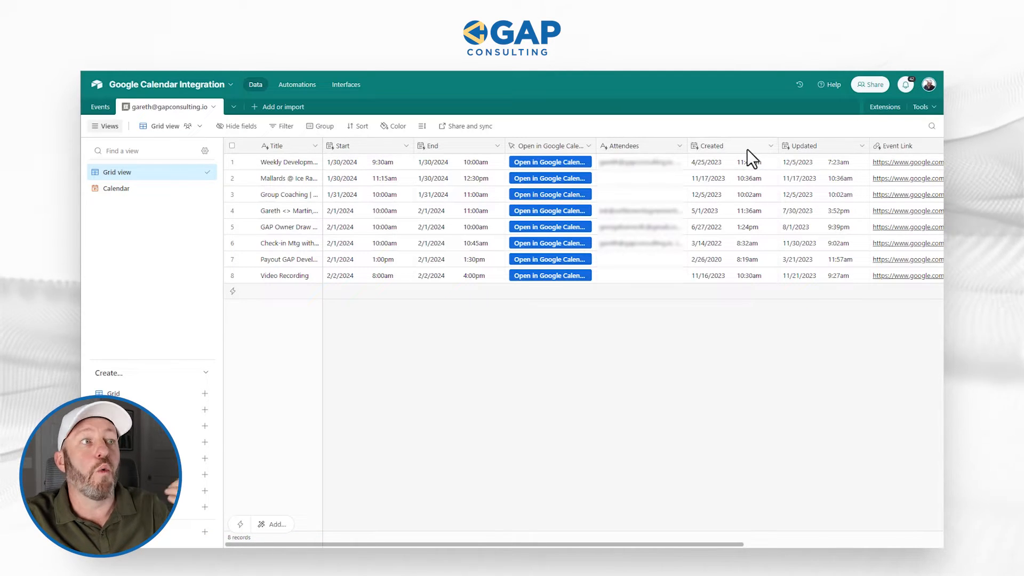
{"action": "mouse_move", "coordinate": [828, 158]}
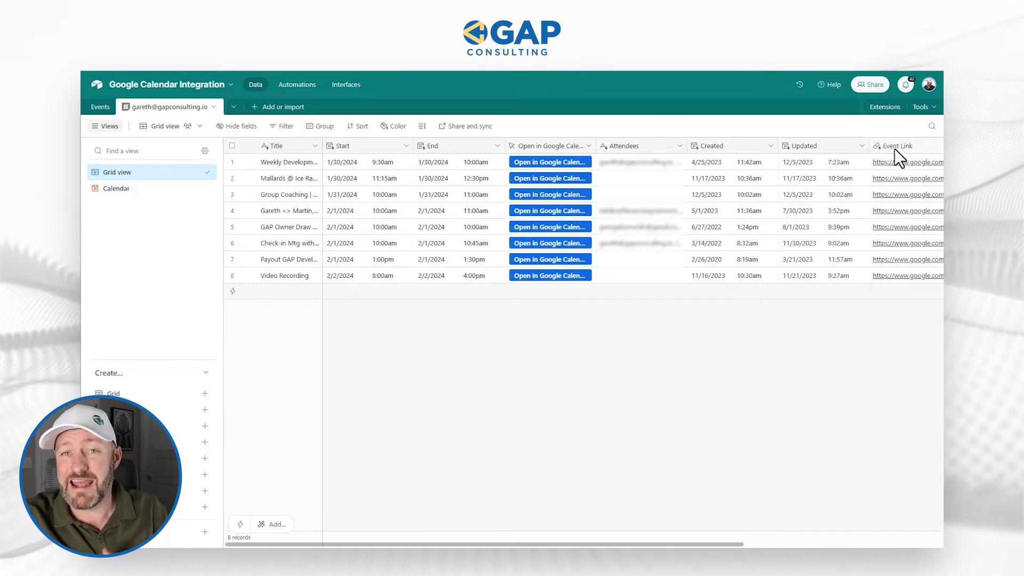
{"action": "mouse_move", "coordinate": [258, 161]}
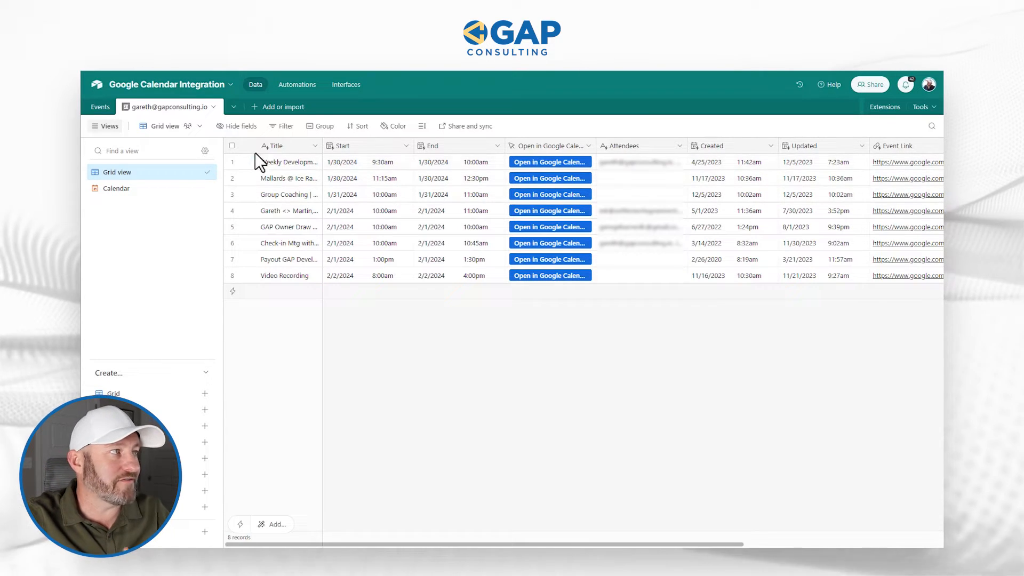
Hide link fields from the synced grid and view an event in Google Calendar.
{"action": "left_click", "coordinate": [236, 126]}
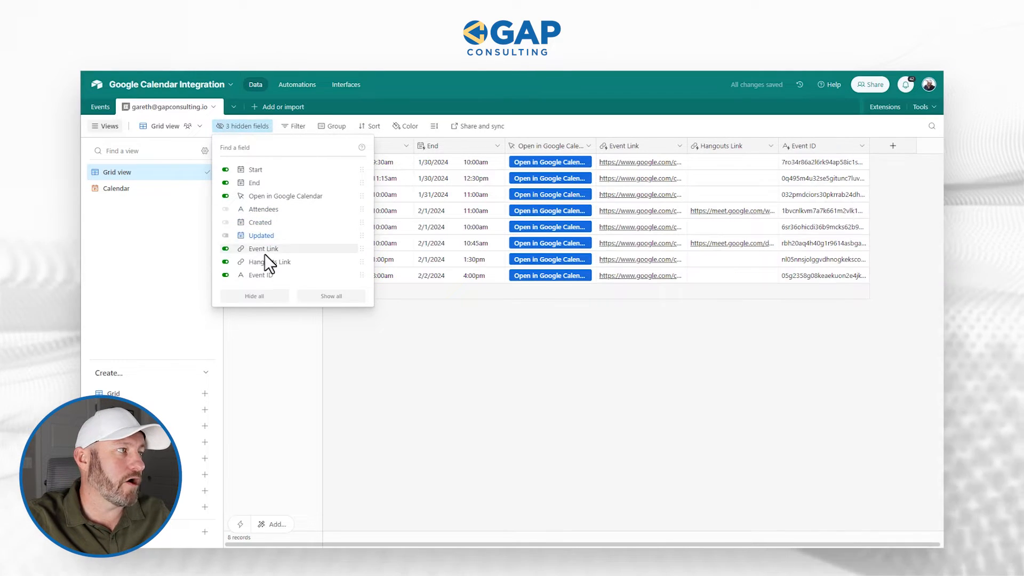
{"action": "left_click", "coordinate": [225, 262]}
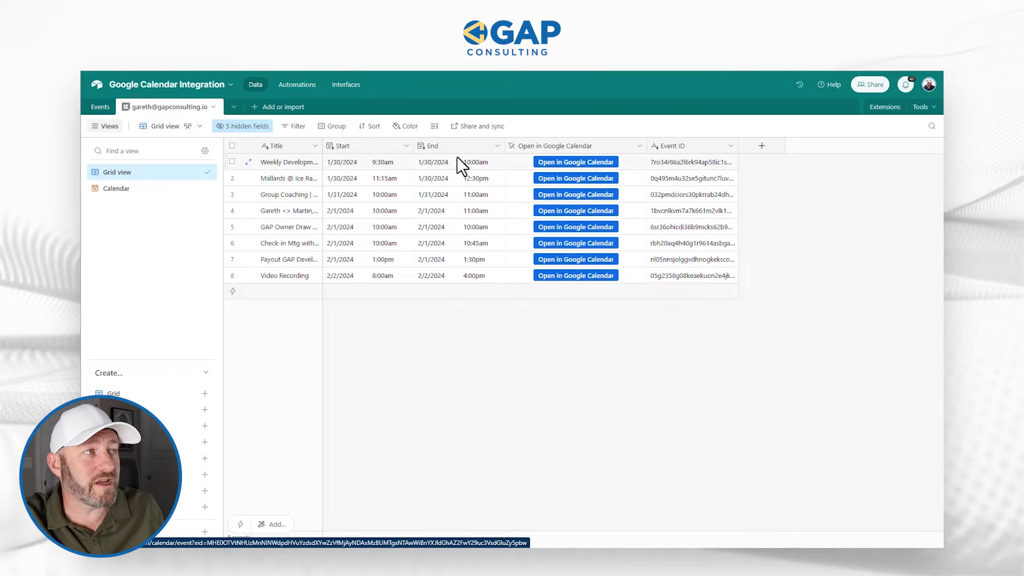
{"action": "left_click", "coordinate": [369, 162]}
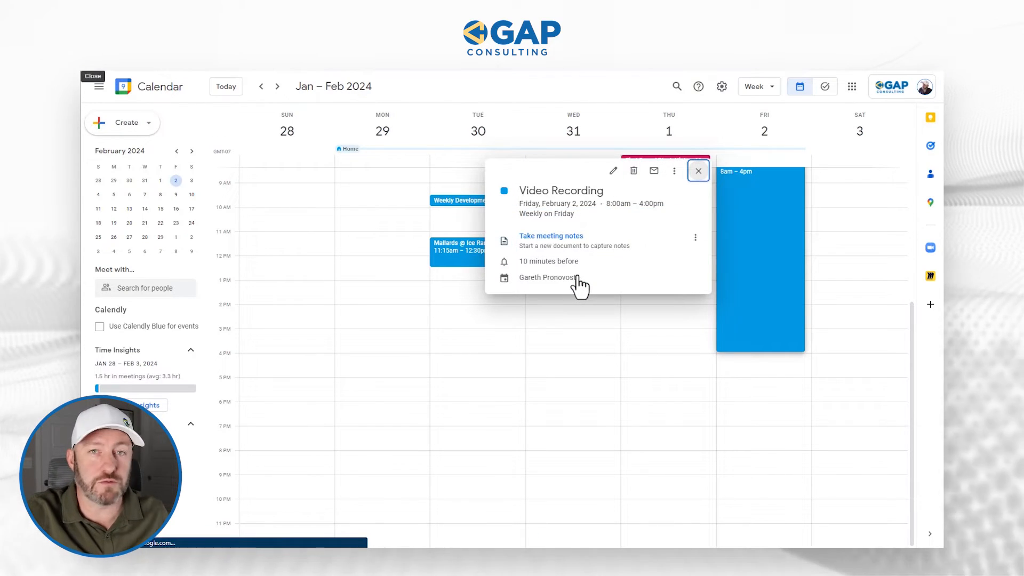
View the Video Recording event's full editing page in Google Calendar.
{"action": "left_click", "coordinate": [612, 170]}
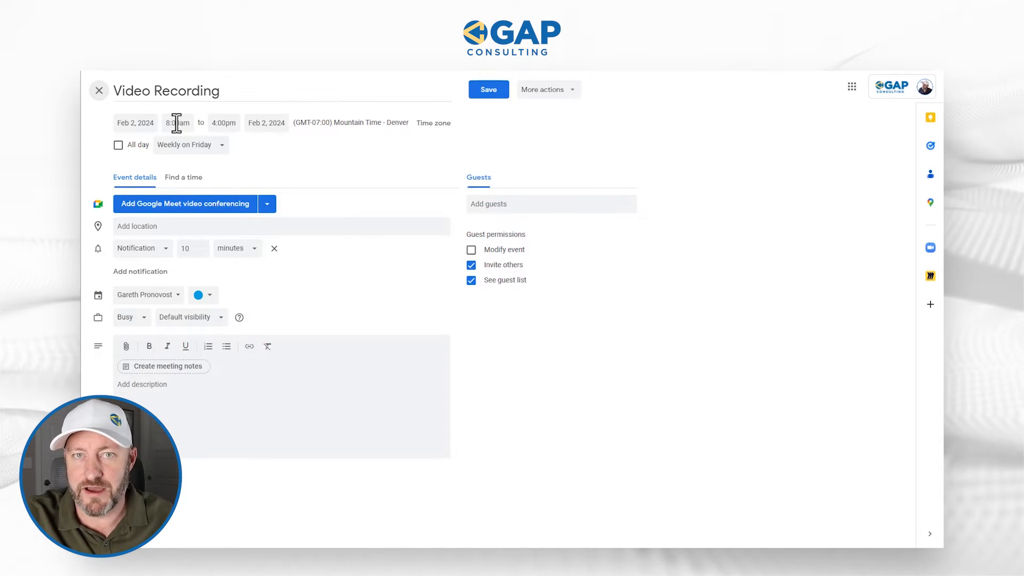
{"action": "left_click", "coordinate": [177, 123]}
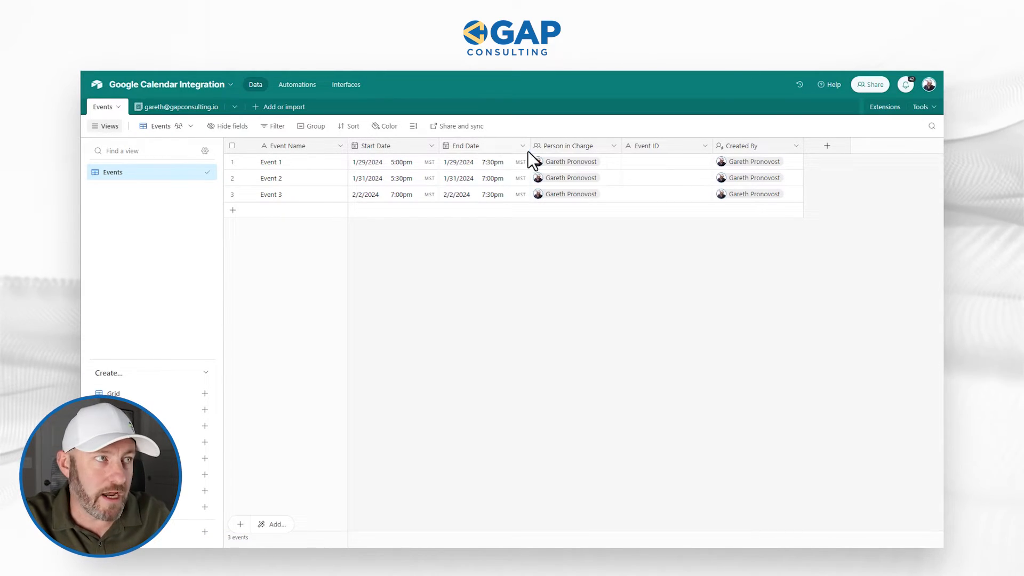
{"action": "mouse_move", "coordinate": [573, 156]}
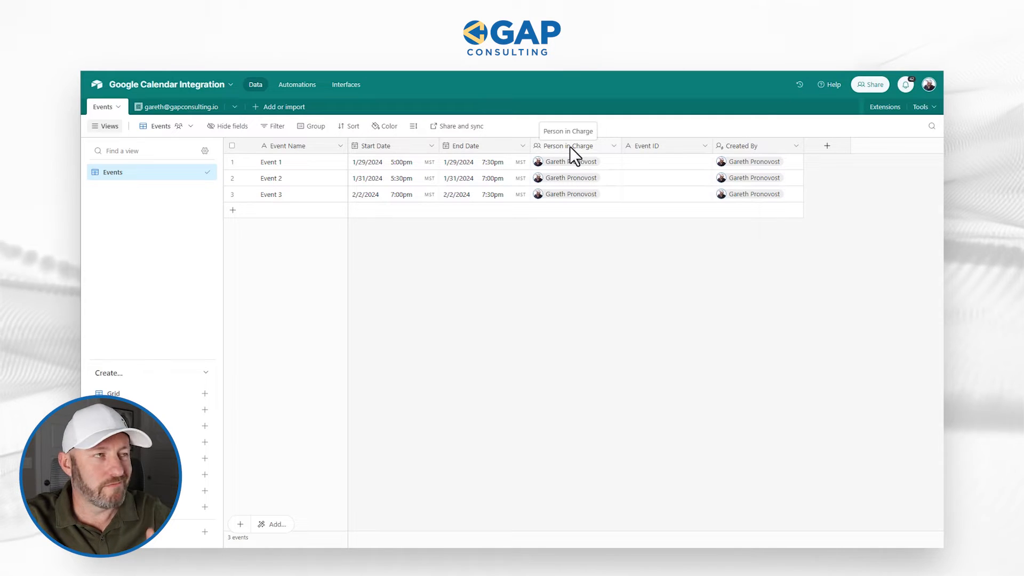
Inspect Event 1's Person in Charge and its empty Event ID cell.
{"action": "left_click", "coordinate": [573, 161]}
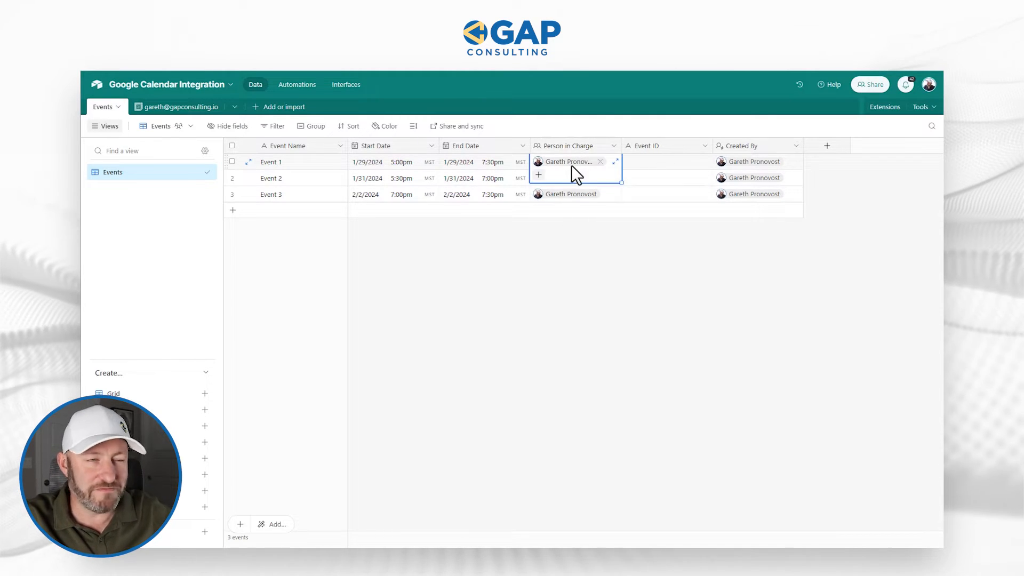
{"action": "left_click", "coordinate": [665, 161]}
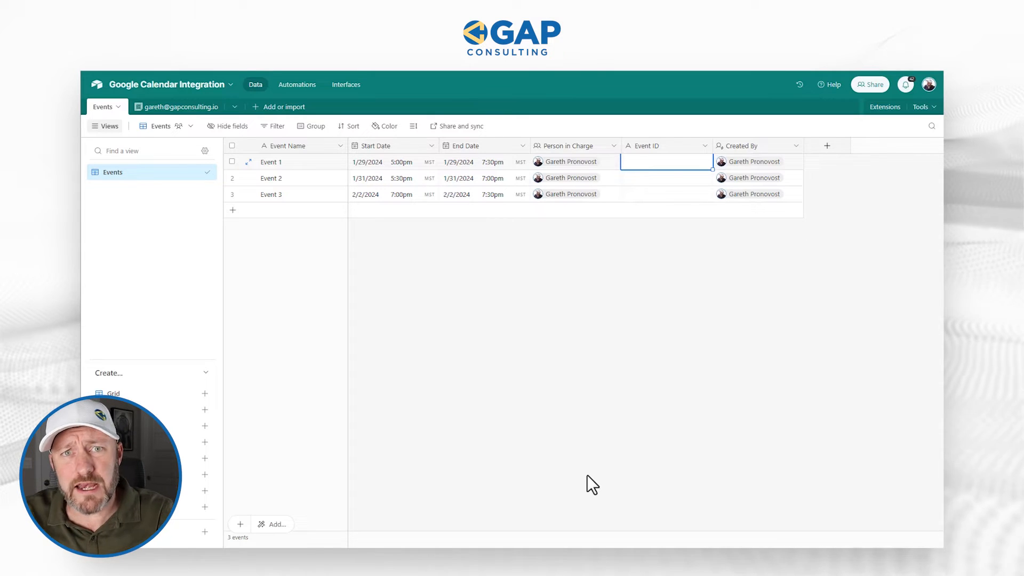
{"action": "mouse_move", "coordinate": [791, 152]}
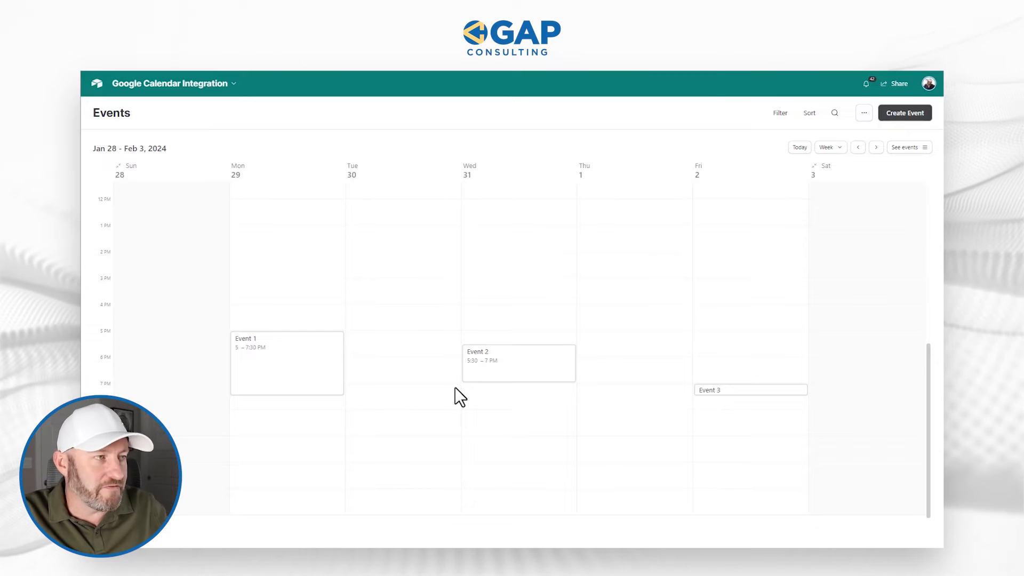
{"action": "mouse_move", "coordinate": [829, 263]}
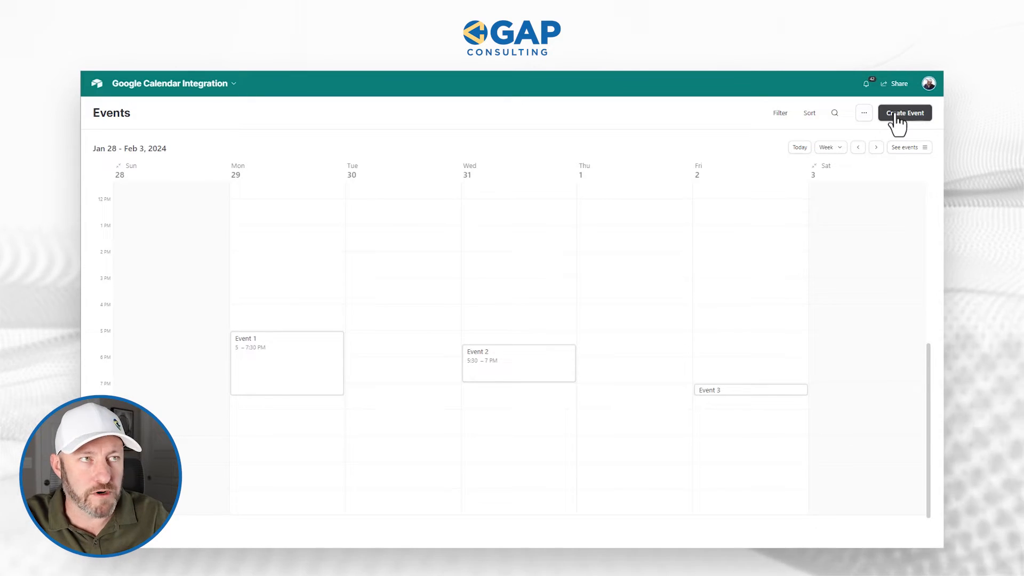
Start the New Event Form with Create Event on the interface calendar.
{"action": "left_click", "coordinate": [905, 112]}
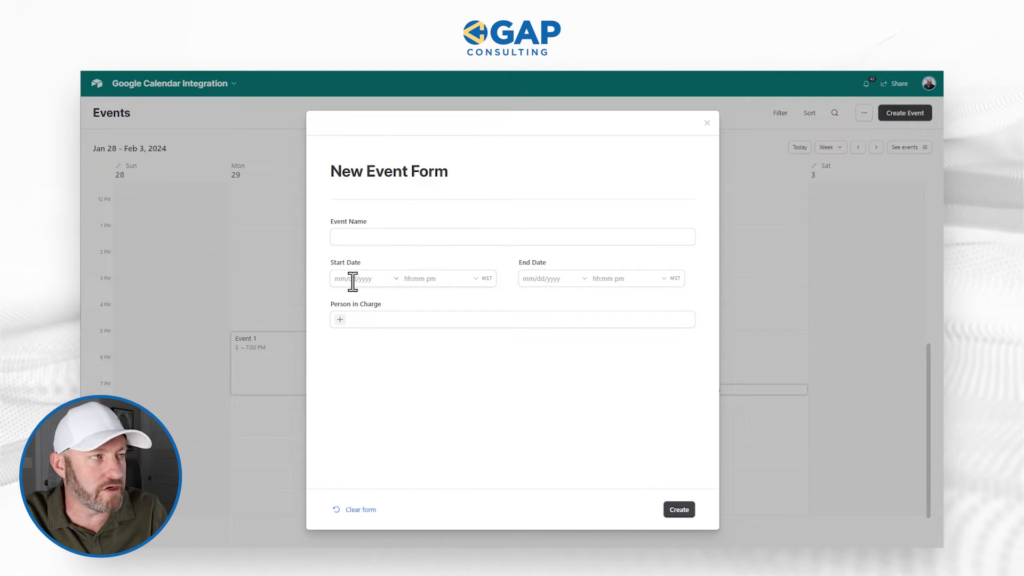
{"action": "mouse_move", "coordinate": [369, 268]}
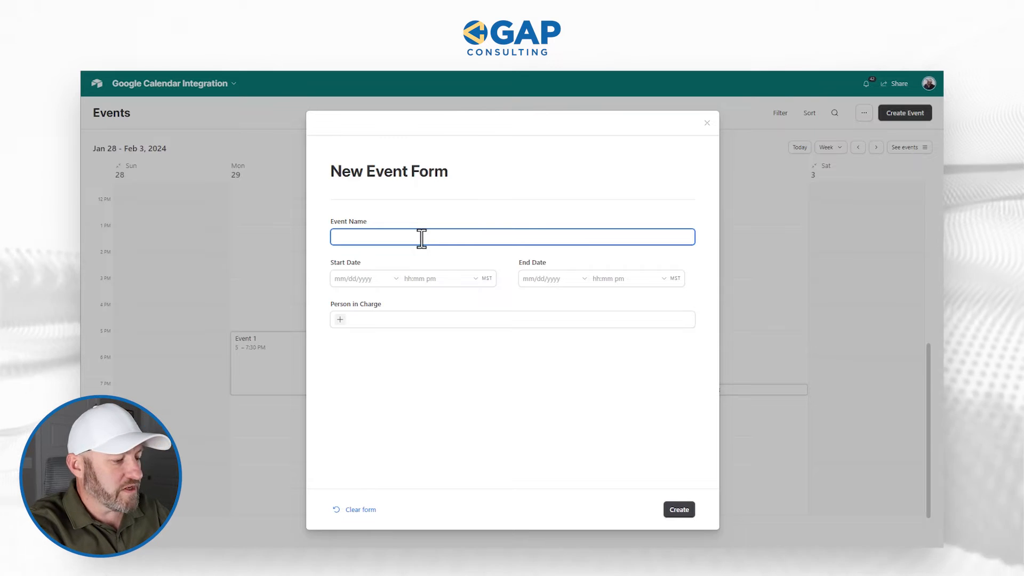
Fill in Event 4 on 1/30/2024 from 5:00pm to 6:00pm with a person in charge.
{"action": "left_click", "coordinate": [362, 278]}
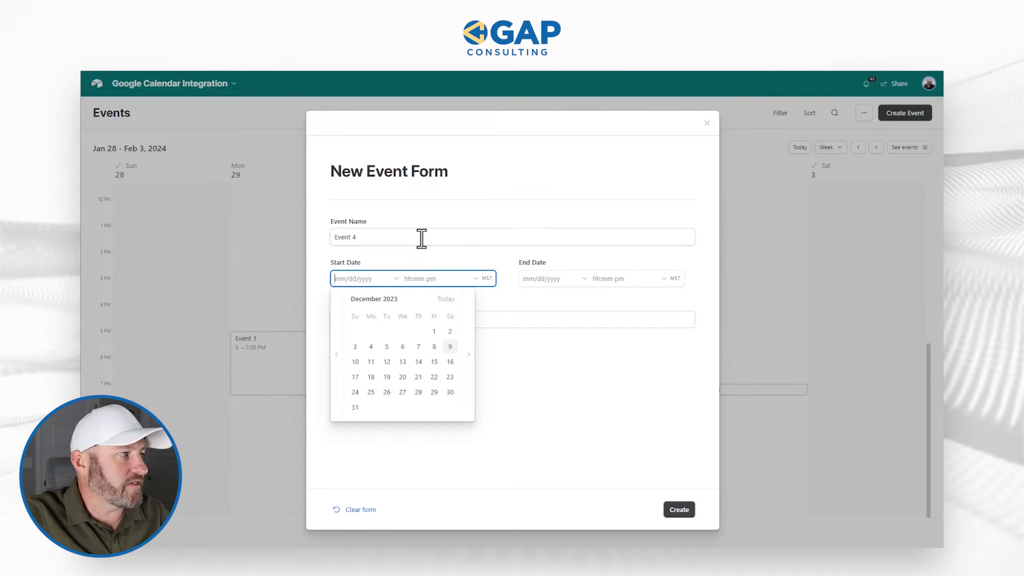
{"action": "left_click", "coordinate": [467, 346]}
{"action": "type", "text": "1/30/2024"}
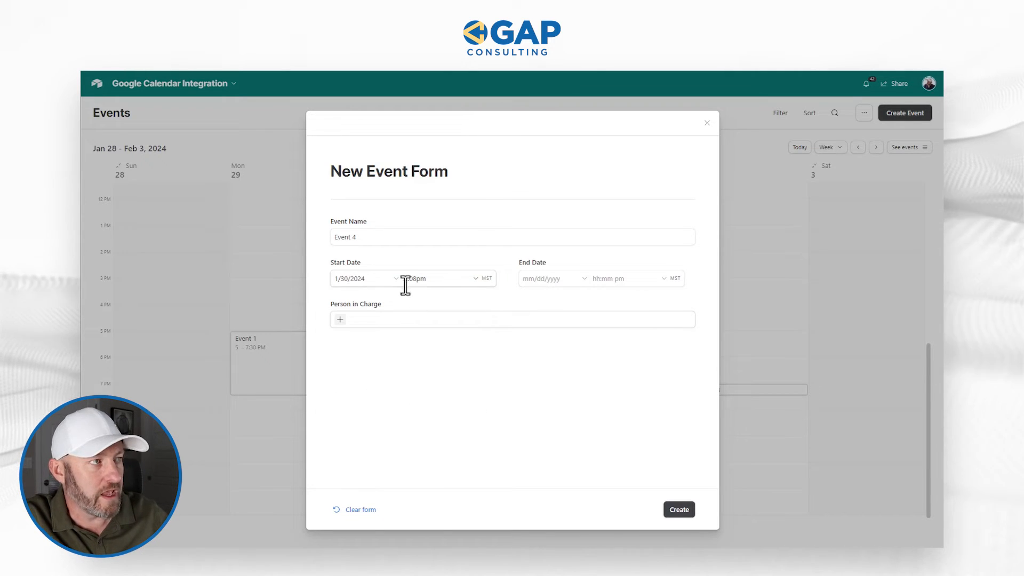
{"action": "left_click", "coordinate": [444, 278]}
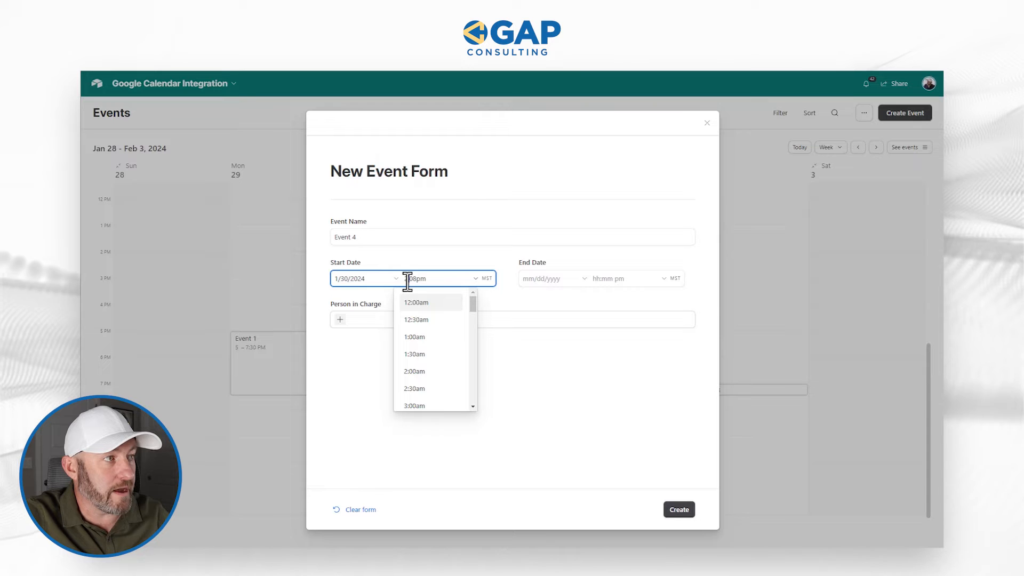
{"action": "type", "text": "5"}
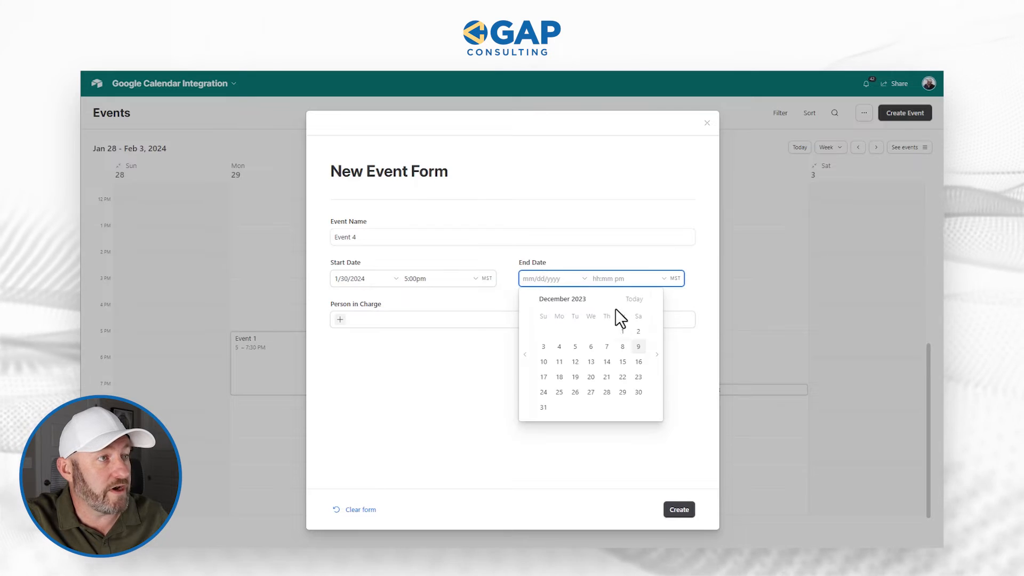
{"action": "left_click", "coordinate": [657, 354]}
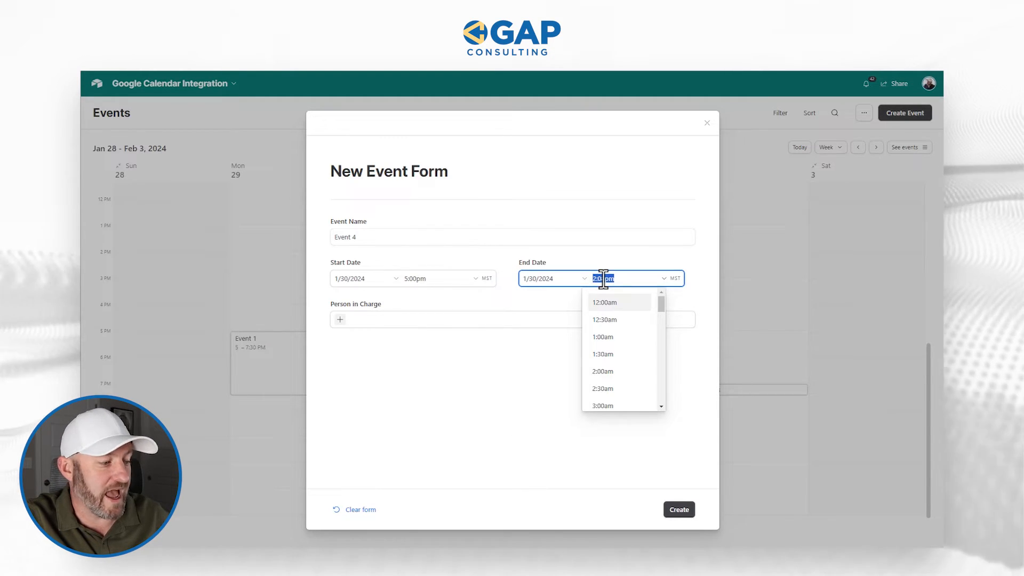
{"action": "type", "text": "6"}
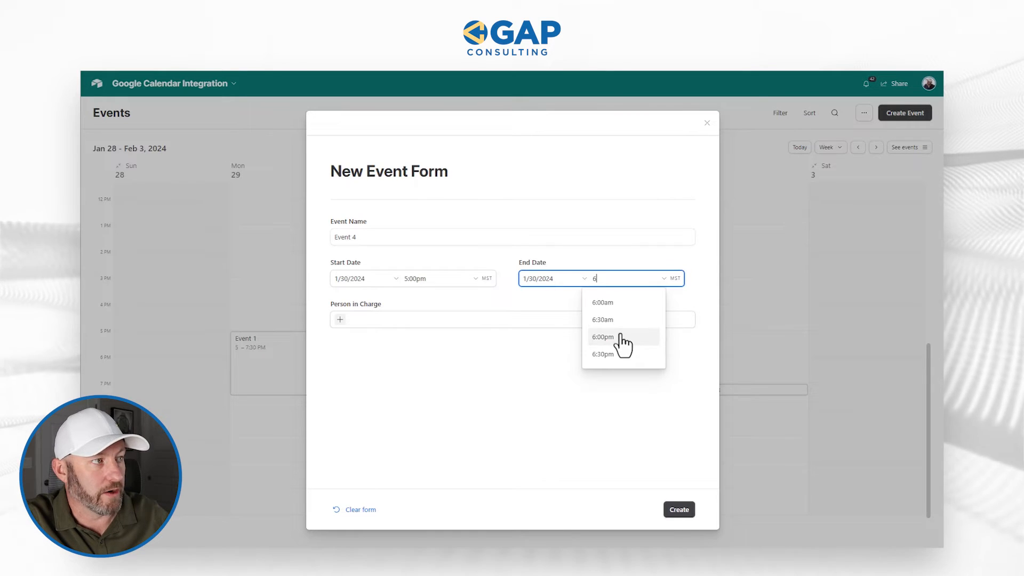
{"action": "left_click", "coordinate": [602, 337]}
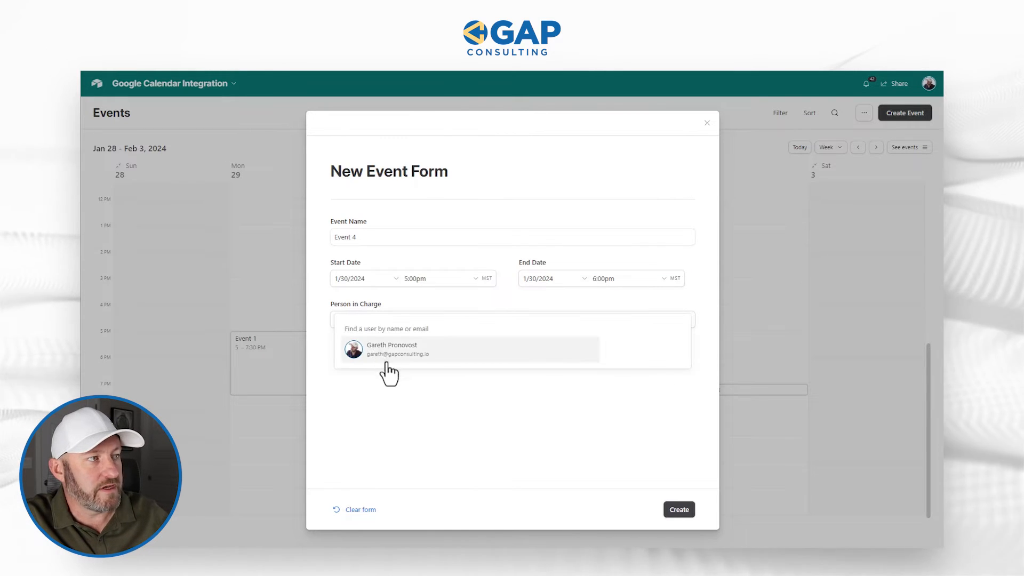
{"action": "left_click", "coordinate": [678, 510]}
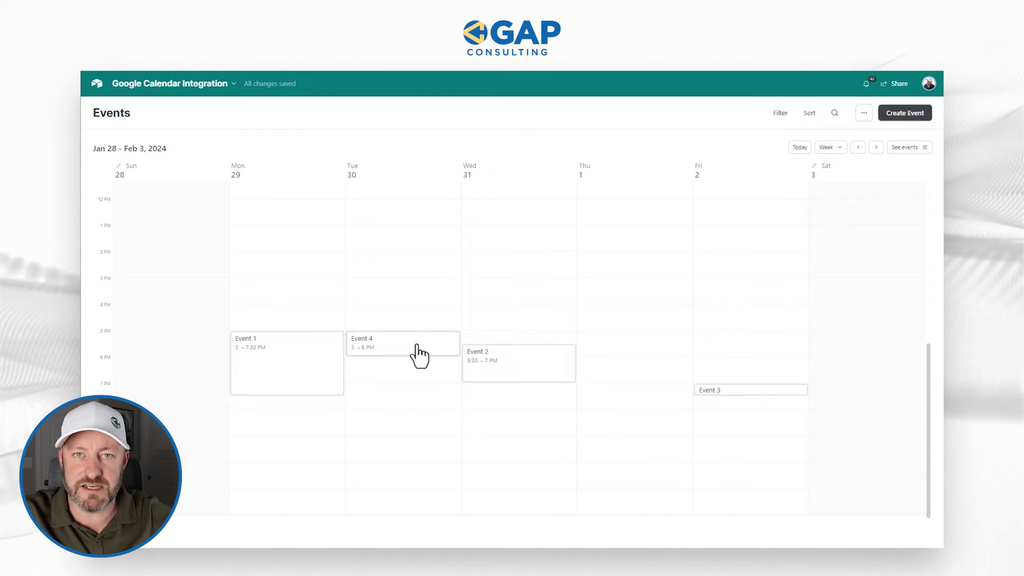
{"action": "mouse_move", "coordinate": [452, 325]}
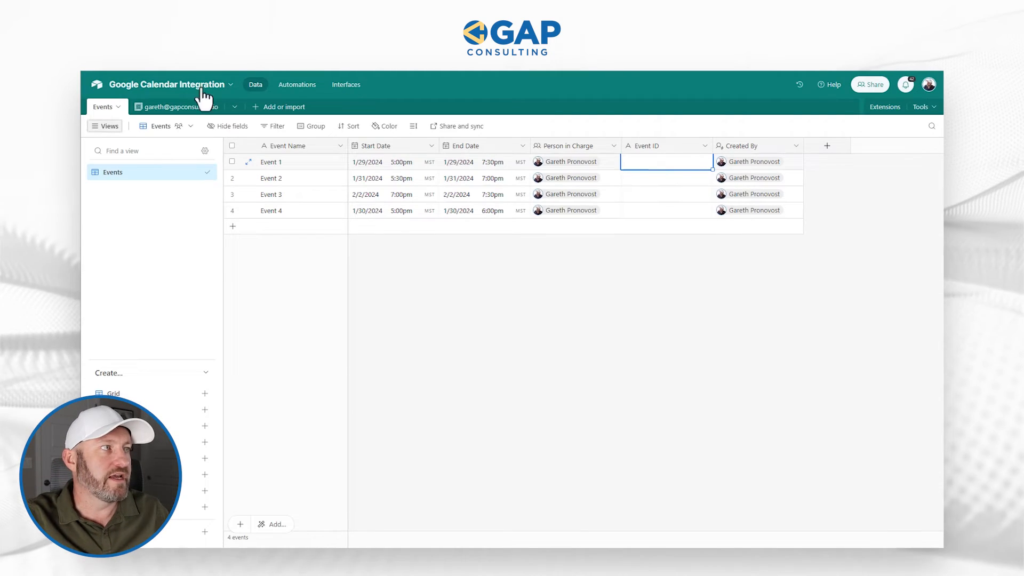
{"action": "mouse_move", "coordinate": [296, 84]}
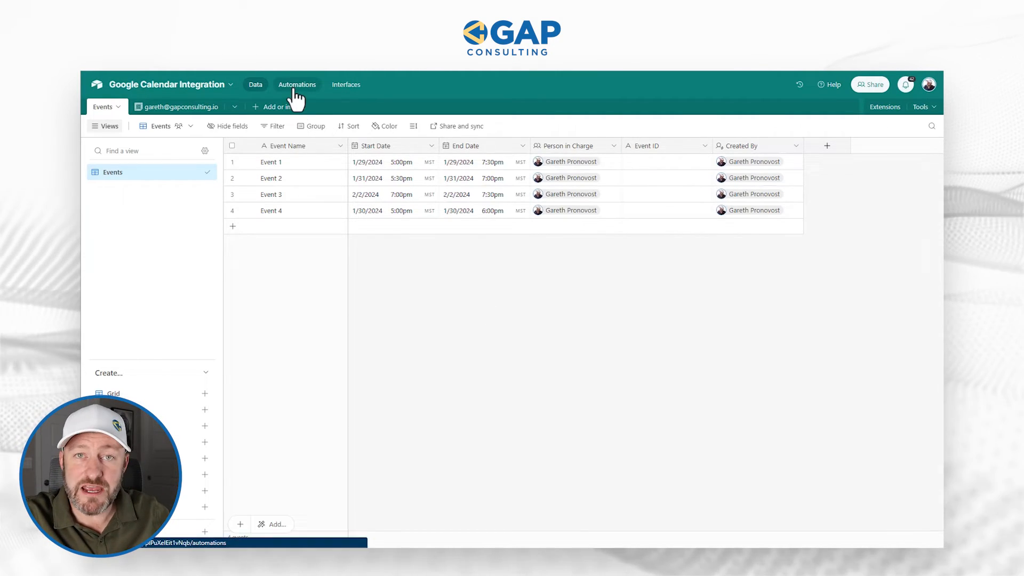
Create an automation triggered when a record is created in the Events table.
{"action": "left_click", "coordinate": [298, 84]}
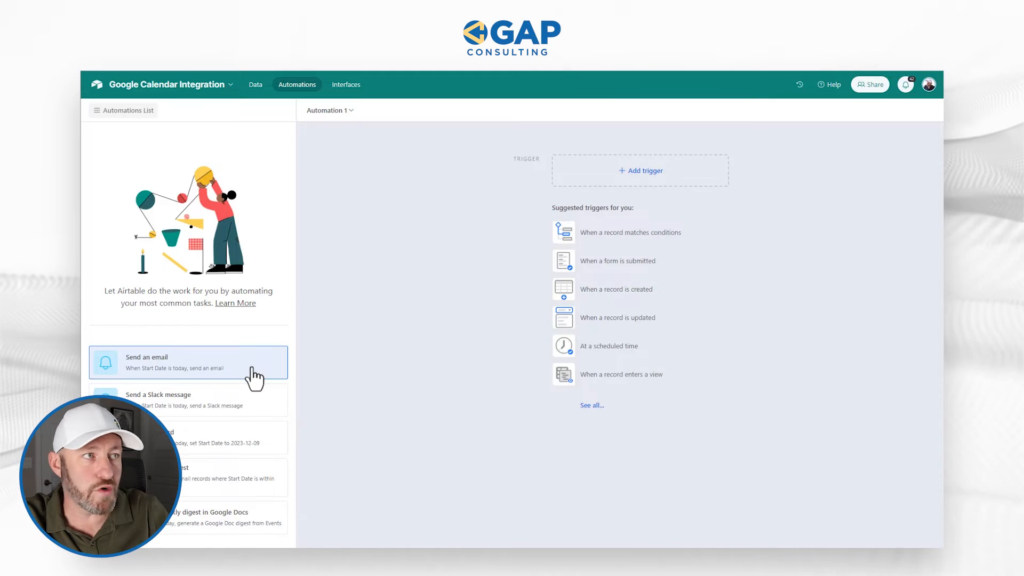
{"action": "left_click", "coordinate": [617, 317]}
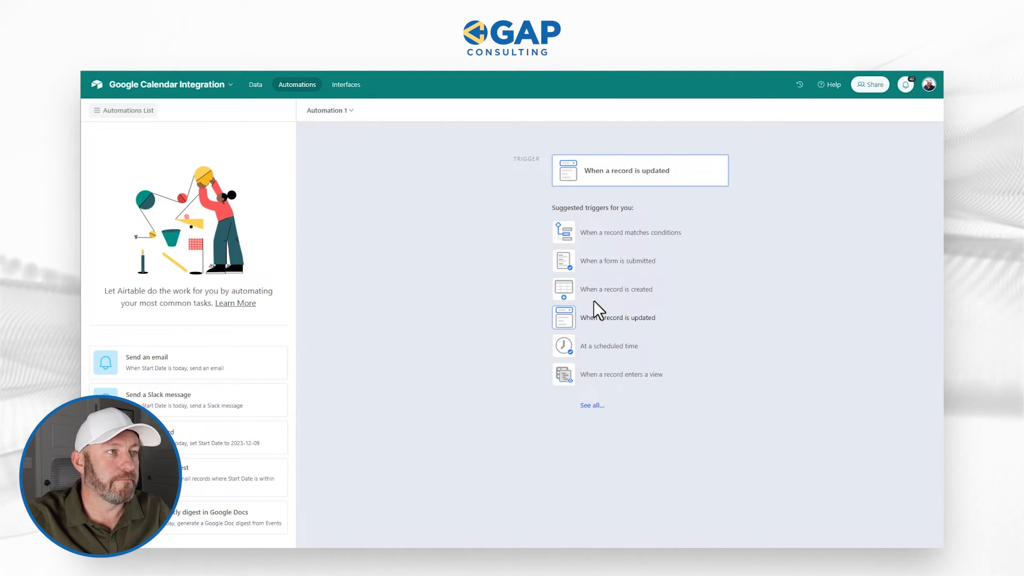
{"action": "left_click", "coordinate": [615, 289]}
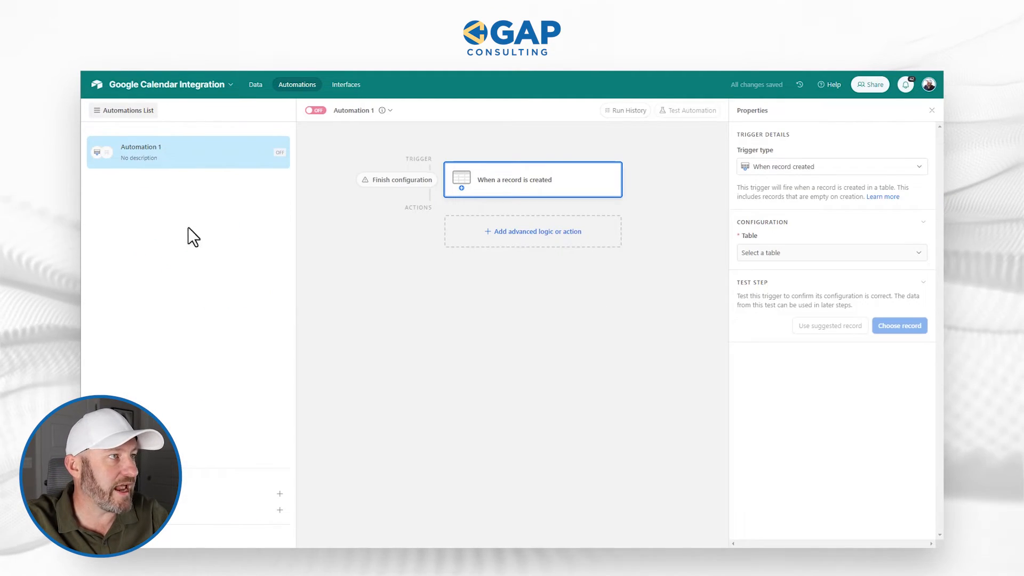
{"action": "left_click", "coordinate": [831, 252]}
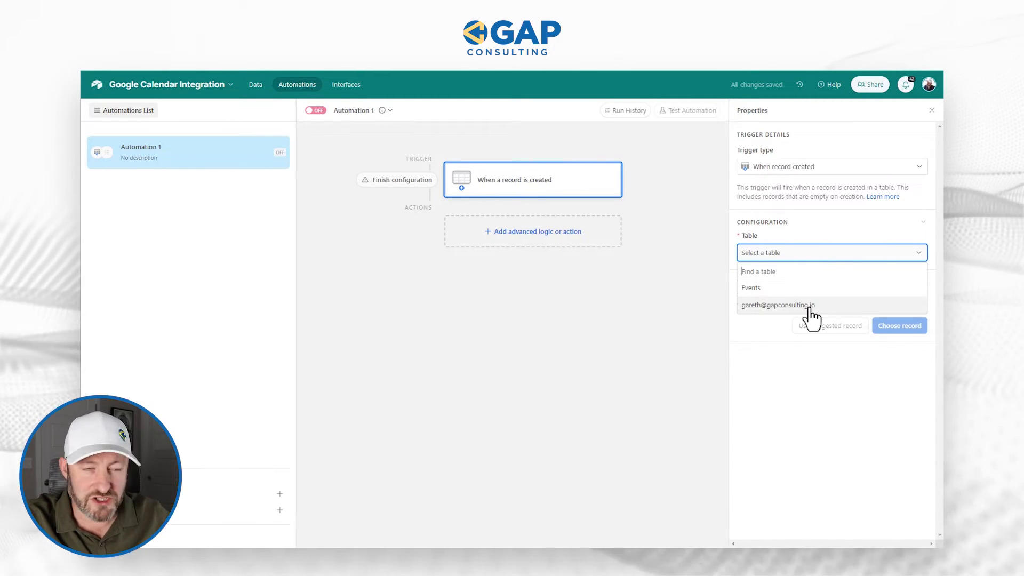
{"action": "left_click", "coordinate": [750, 287]}
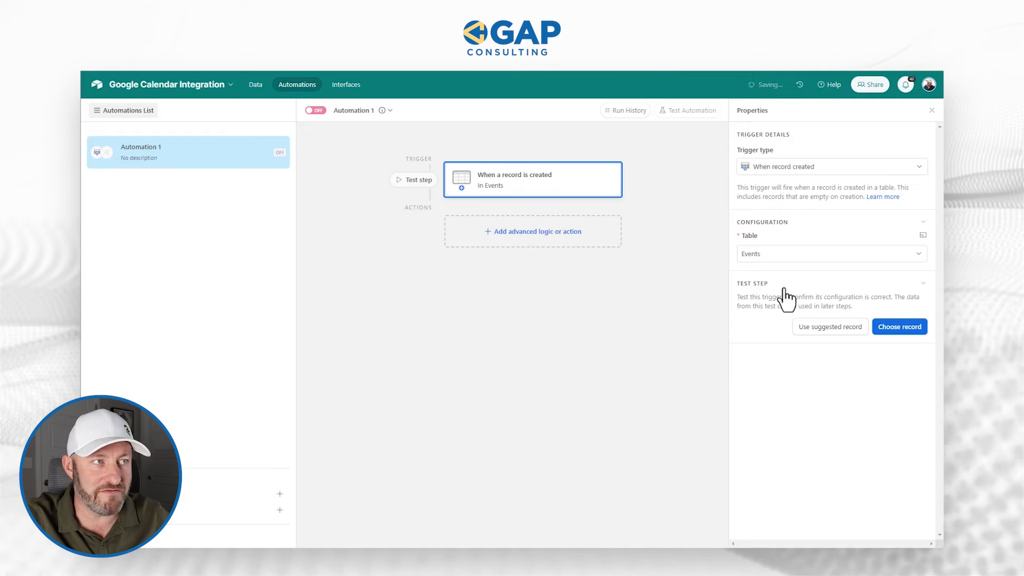
Test the trigger successfully using the existing Event 1 record.
{"action": "left_click", "coordinate": [898, 327]}
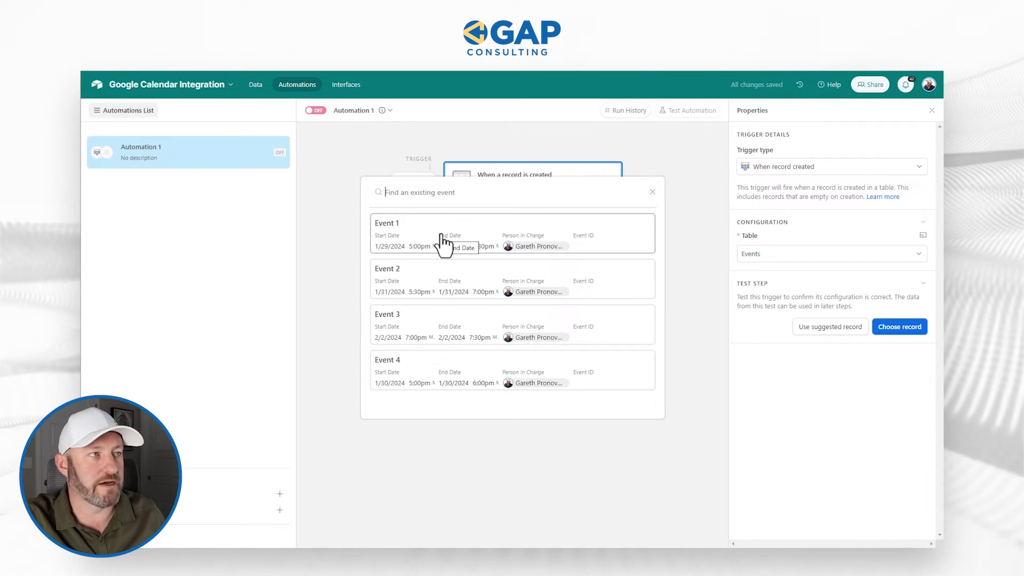
{"action": "left_click", "coordinate": [512, 234]}
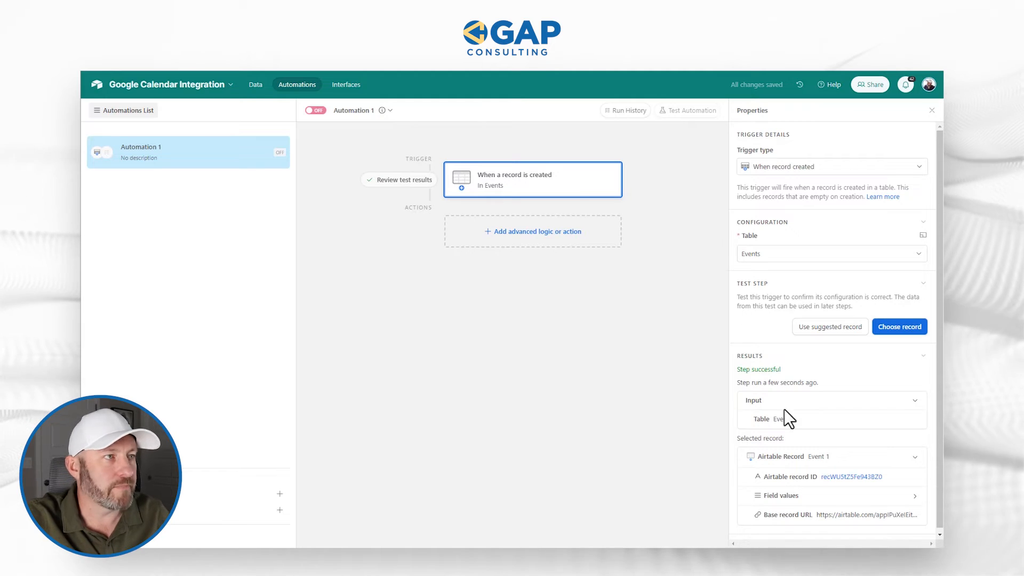
{"action": "left_click", "coordinate": [533, 231]}
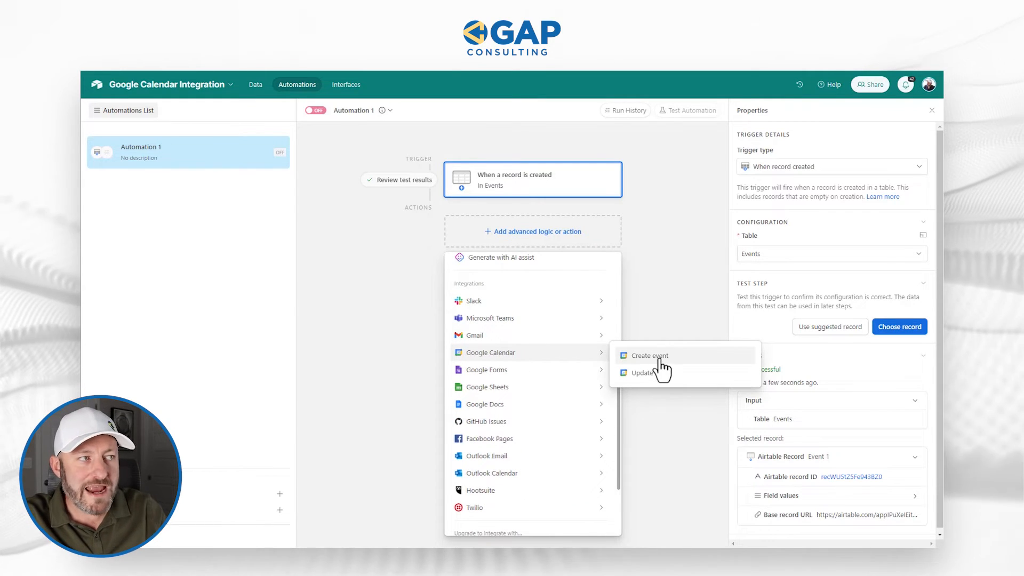
{"action": "left_click", "coordinate": [650, 355]}
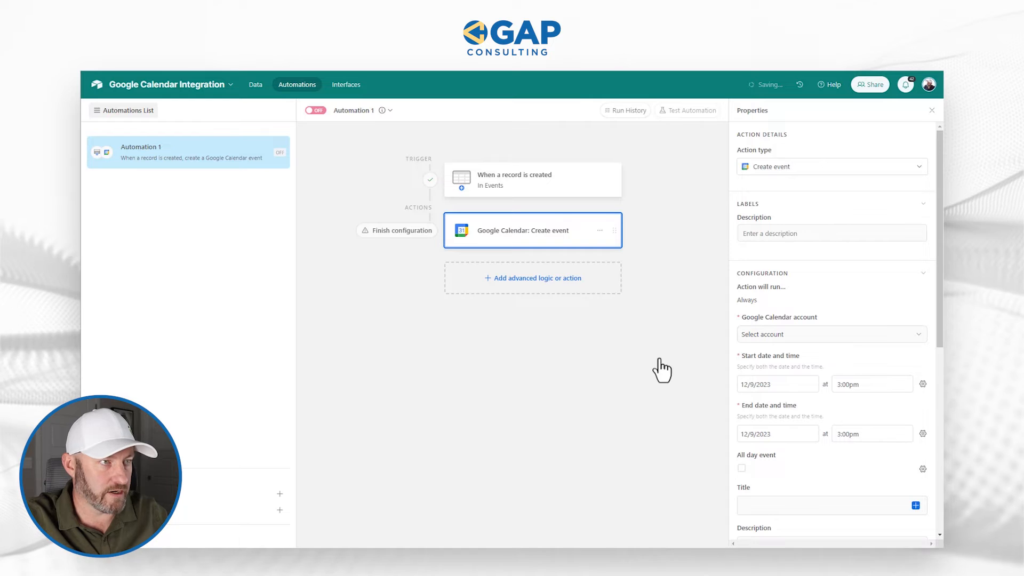
{"action": "left_click", "coordinate": [830, 334]}
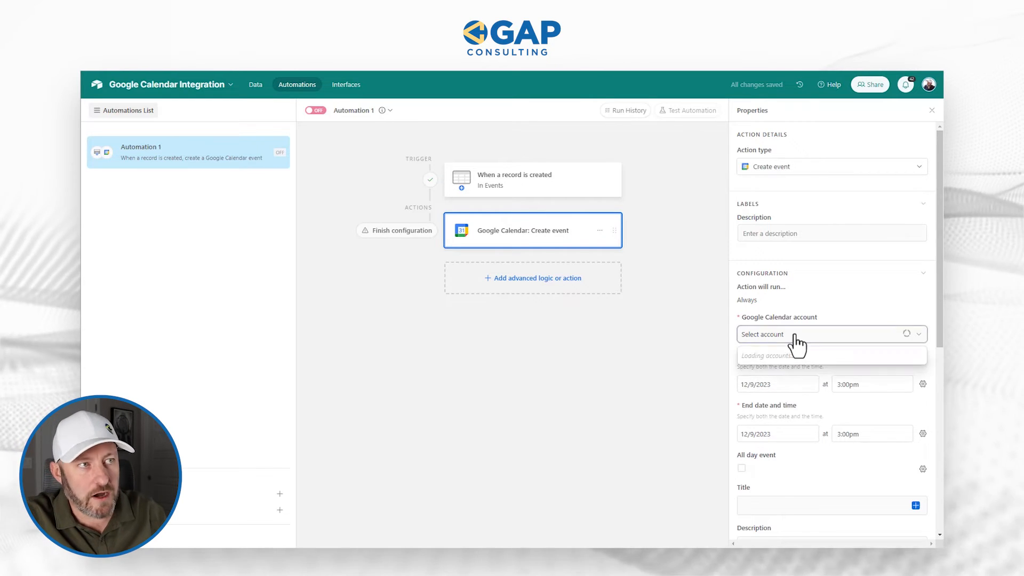
{"action": "left_click", "coordinate": [830, 334]}
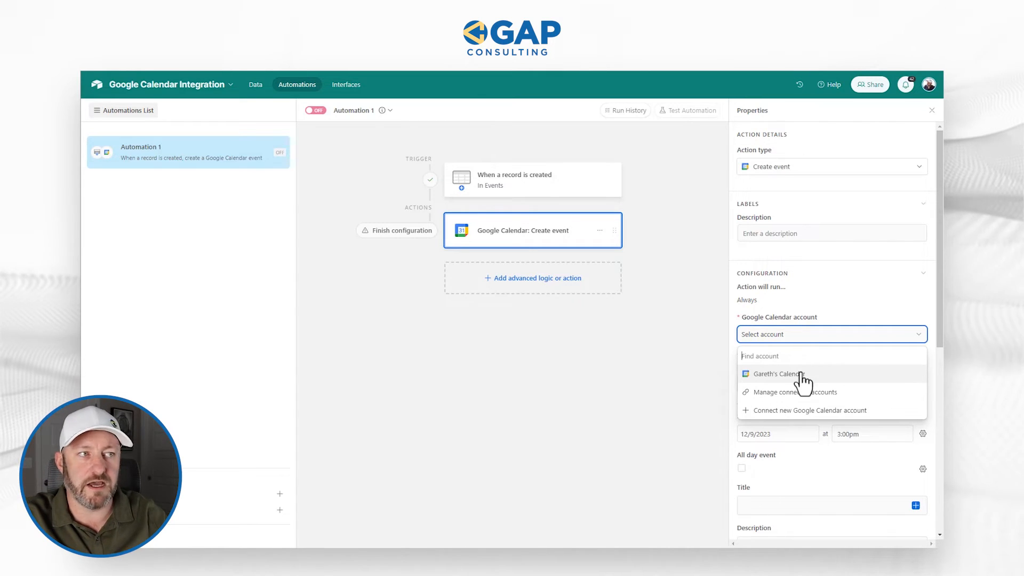
{"action": "left_click", "coordinate": [776, 373]}
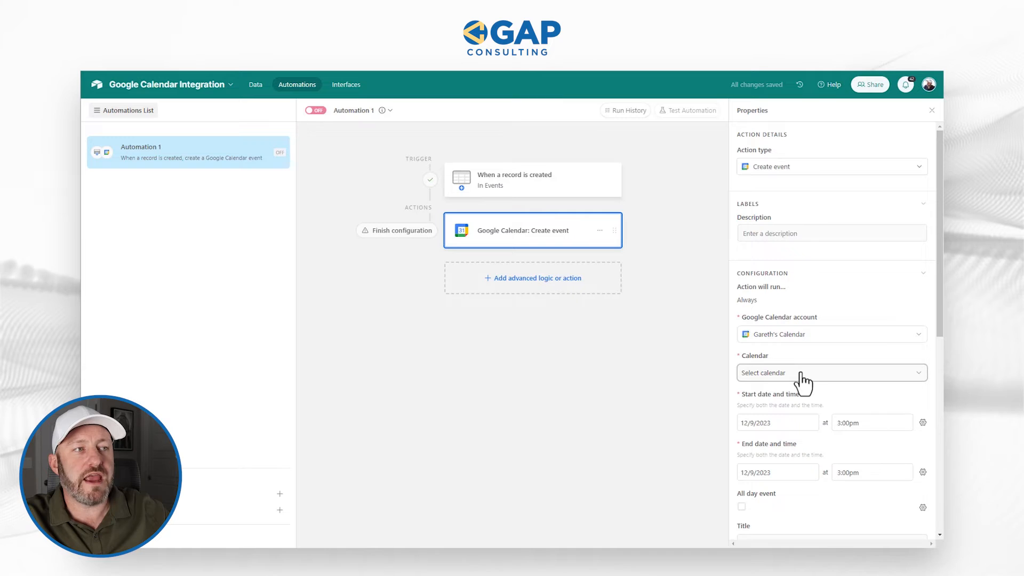
{"action": "left_click", "coordinate": [829, 373]}
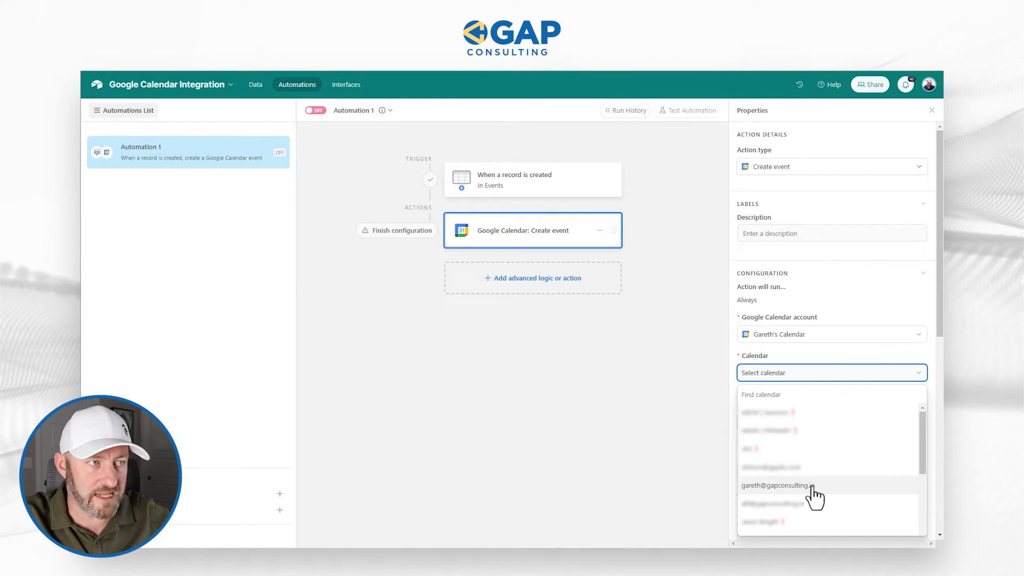
{"action": "left_click", "coordinate": [776, 486]}
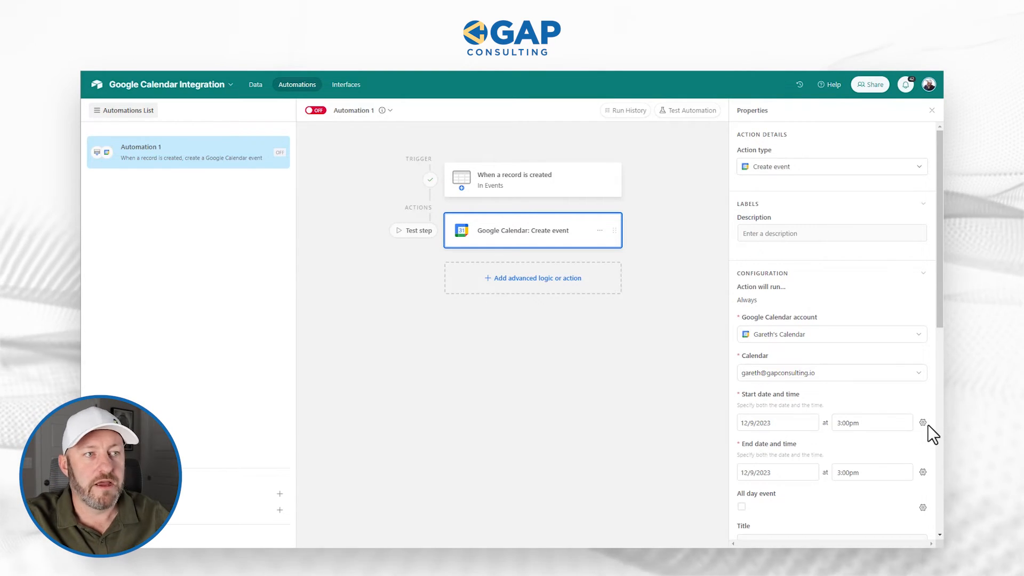
Set the event's start and end to Dynamic values filled from Start Date and End Date.
{"action": "left_click", "coordinate": [922, 422]}
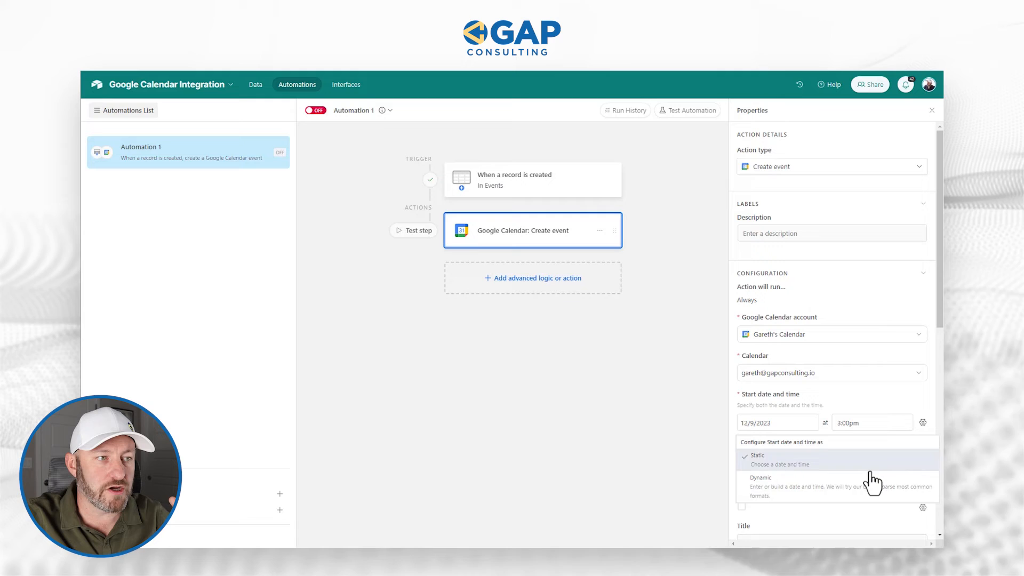
{"action": "left_click", "coordinate": [761, 477]}
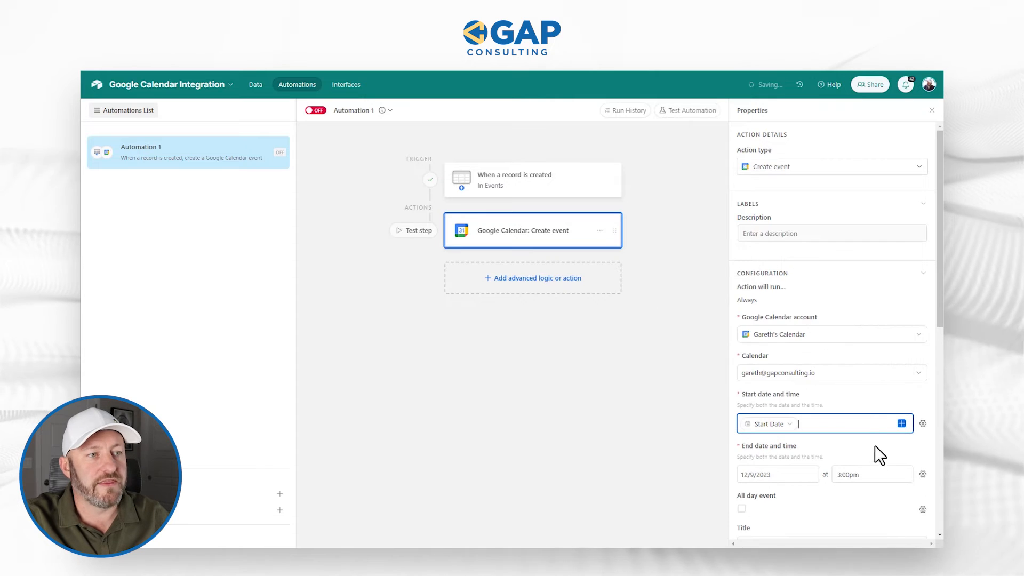
{"action": "left_click", "coordinate": [923, 474]}
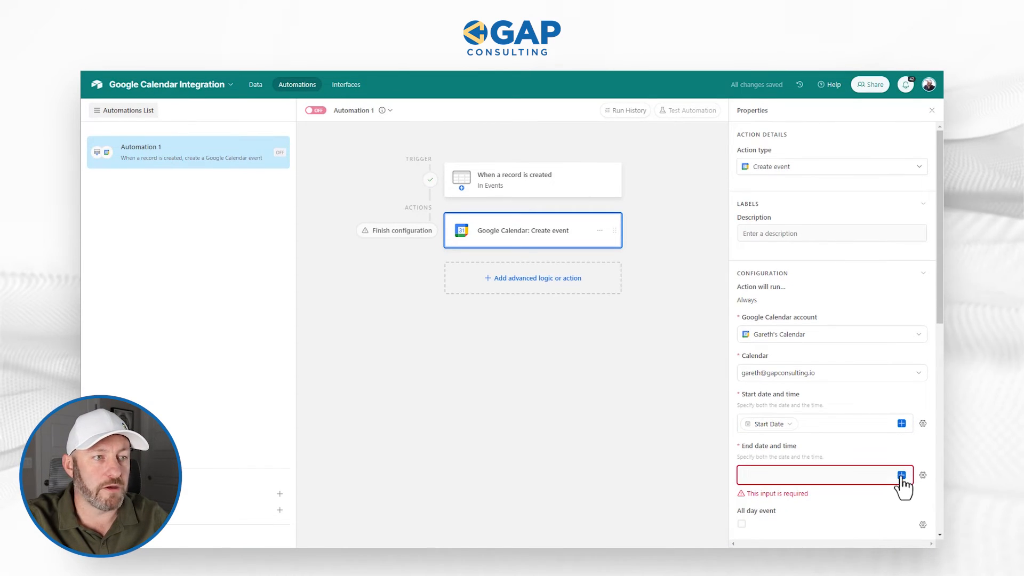
{"action": "left_click", "coordinate": [900, 475]}
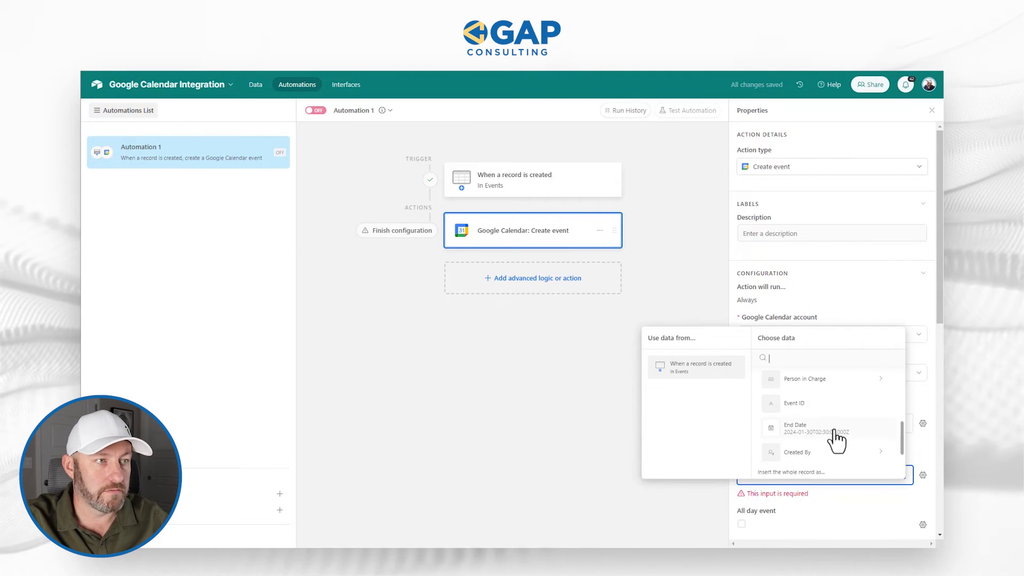
{"action": "left_click", "coordinate": [796, 428]}
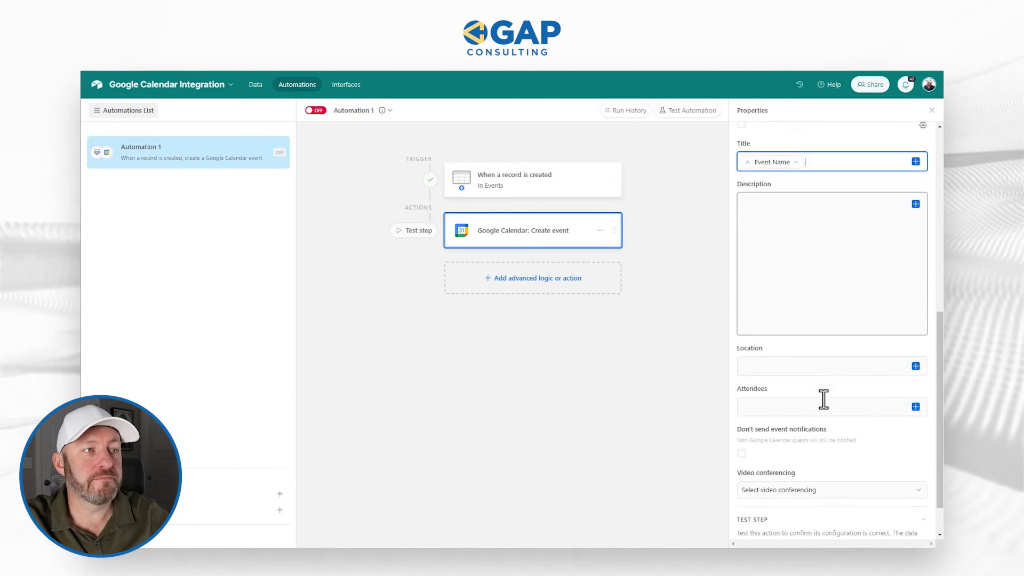
Fill attendees from Person in Charge Email and tick Don't send notifications.
{"action": "left_click", "coordinate": [915, 407]}
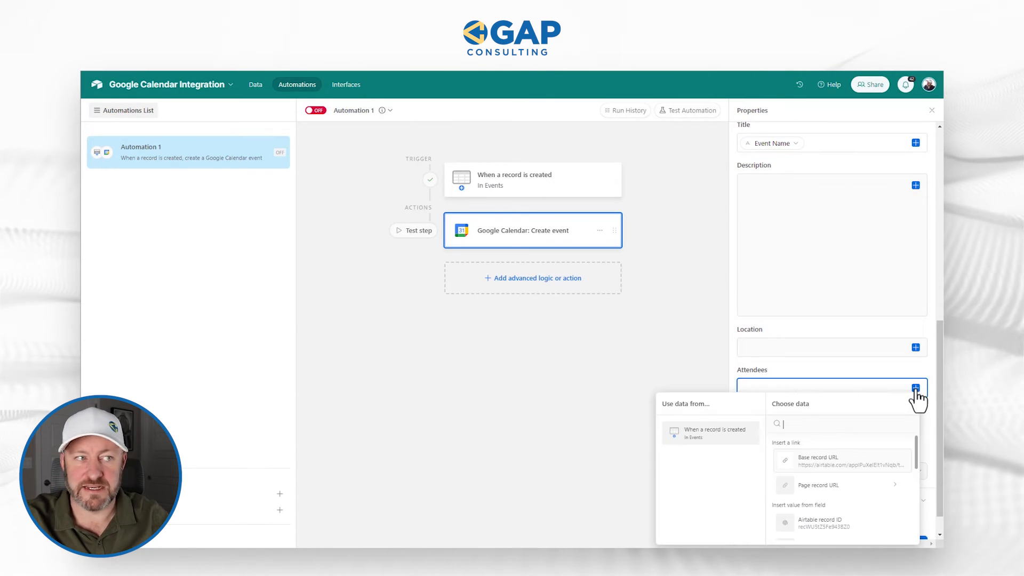
{"action": "mouse_move", "coordinate": [849, 490]}
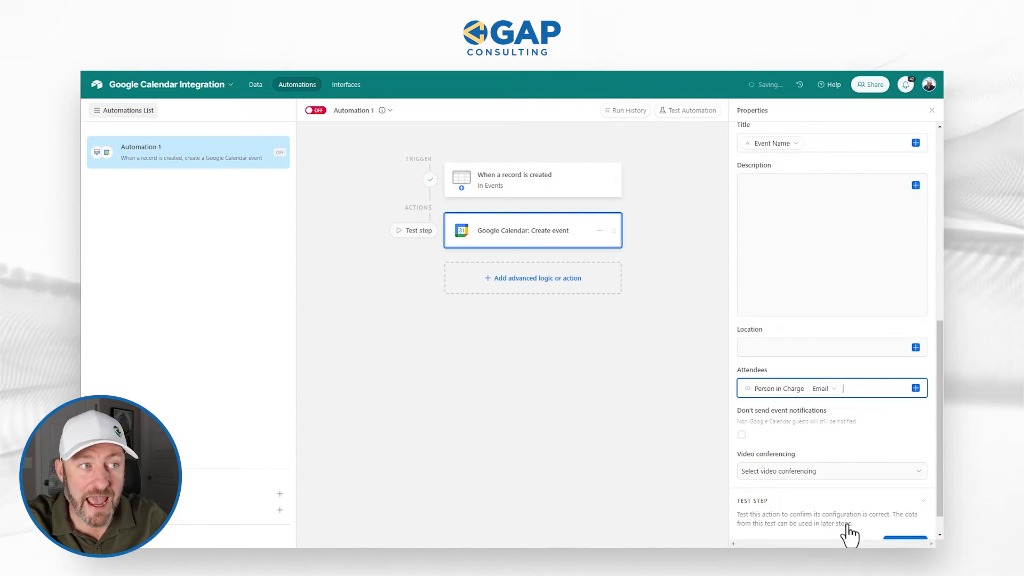
{"action": "scroll", "scroll_direction": "down", "scroll_amount": 3}
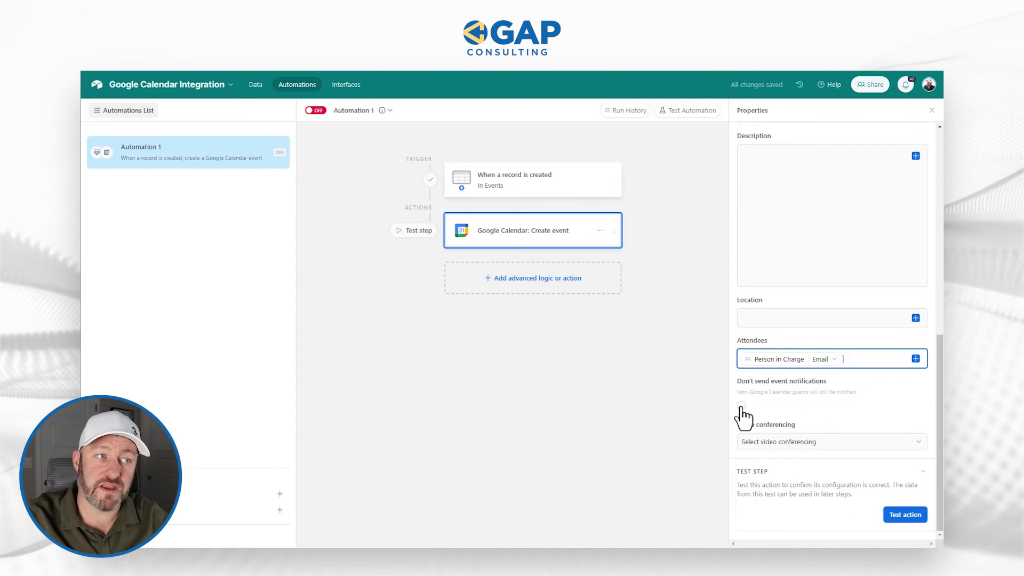
{"action": "left_click", "coordinate": [741, 405]}
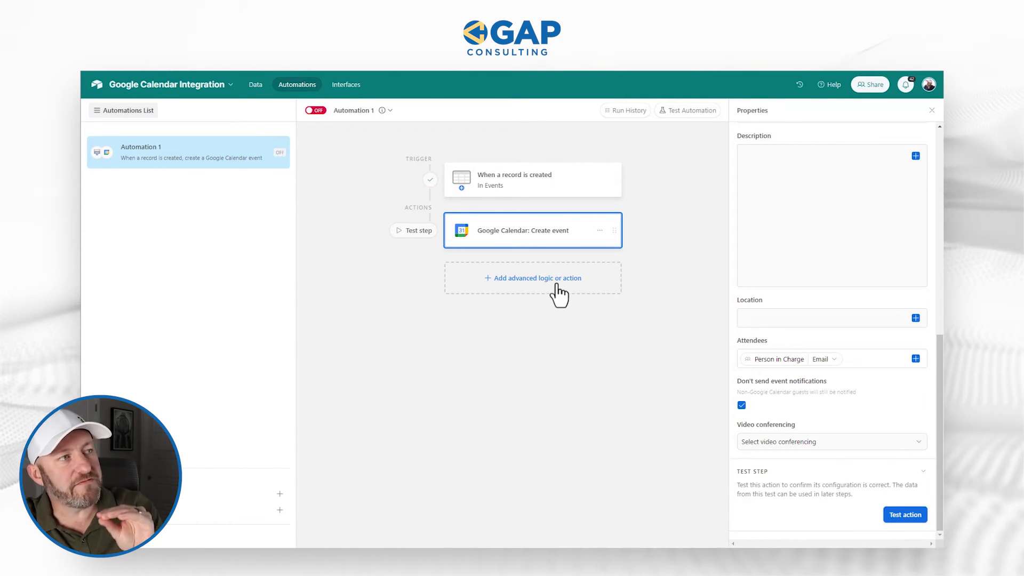
{"action": "left_click", "coordinate": [532, 277]}
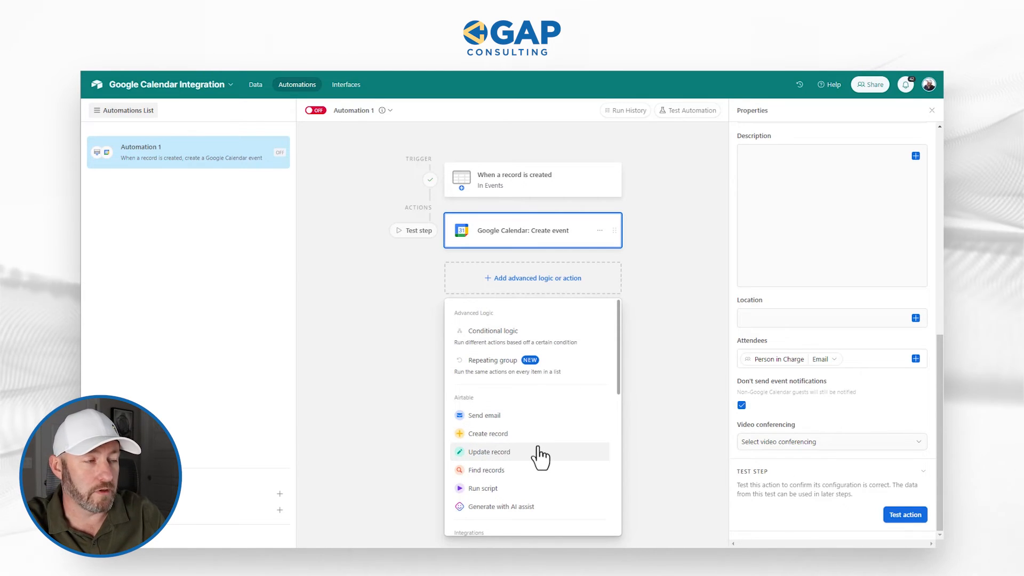
Add an Update record action on Events by Airtable record ID, writing the created event's Event ID.
{"action": "left_click", "coordinate": [488, 451]}
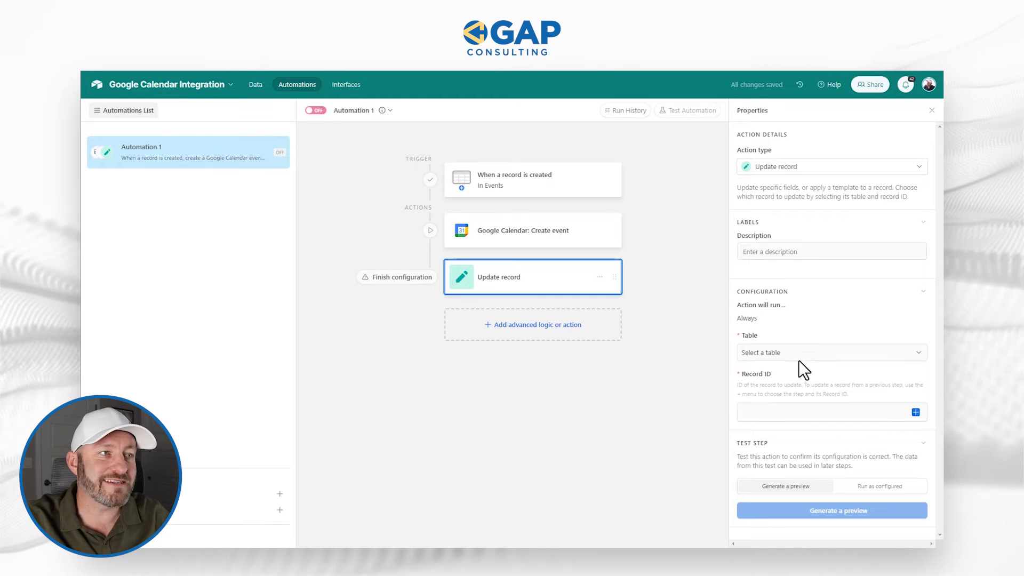
{"action": "left_click", "coordinate": [830, 352]}
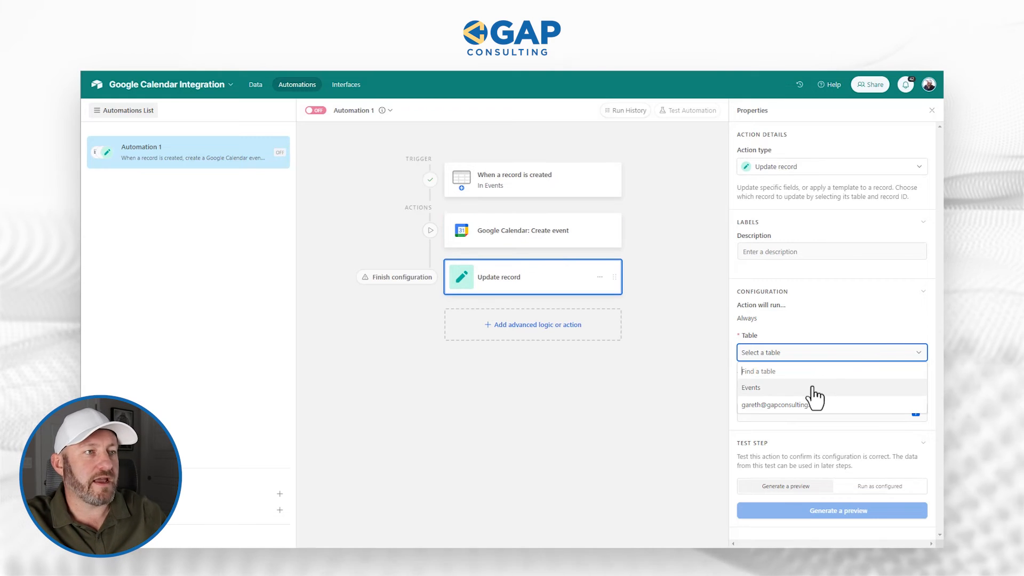
{"action": "left_click", "coordinate": [751, 387]}
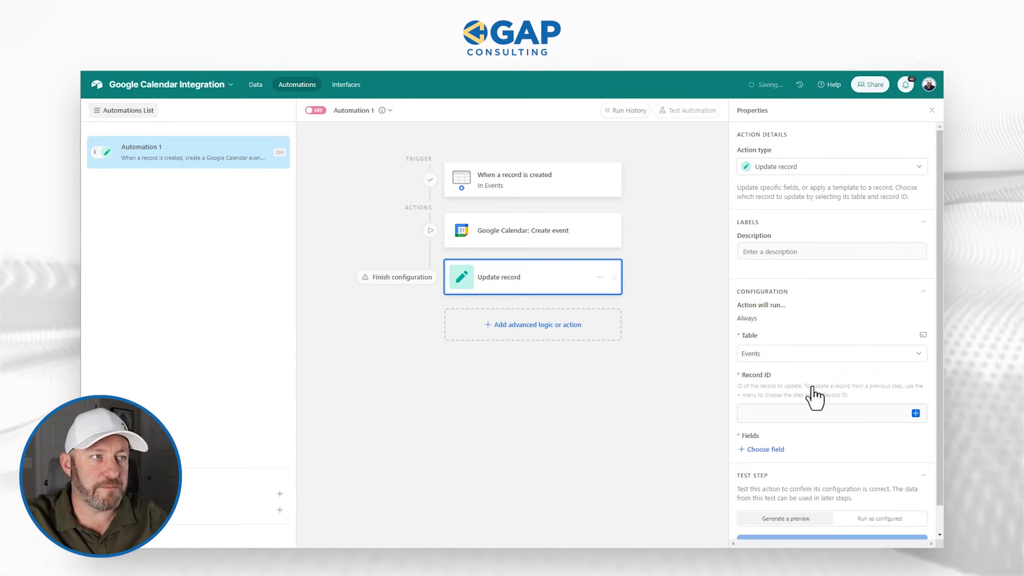
{"action": "left_click", "coordinate": [822, 413]}
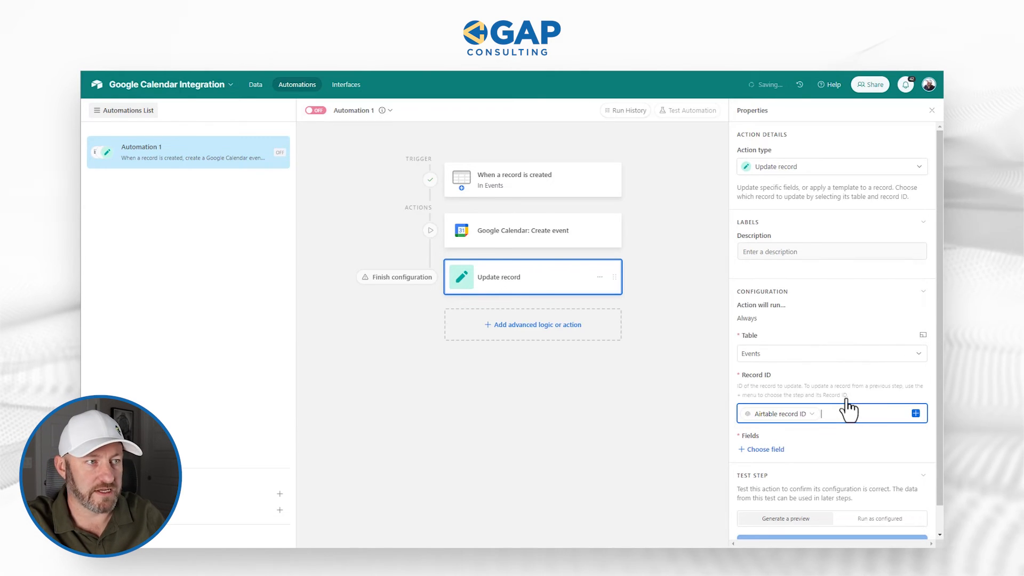
{"action": "left_click", "coordinate": [765, 449]}
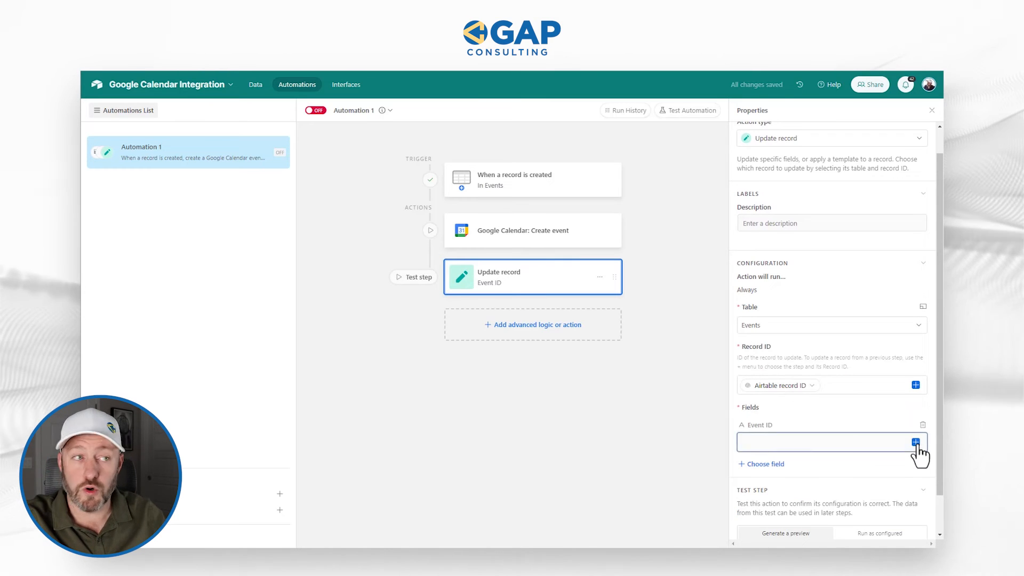
{"action": "left_click", "coordinate": [915, 441]}
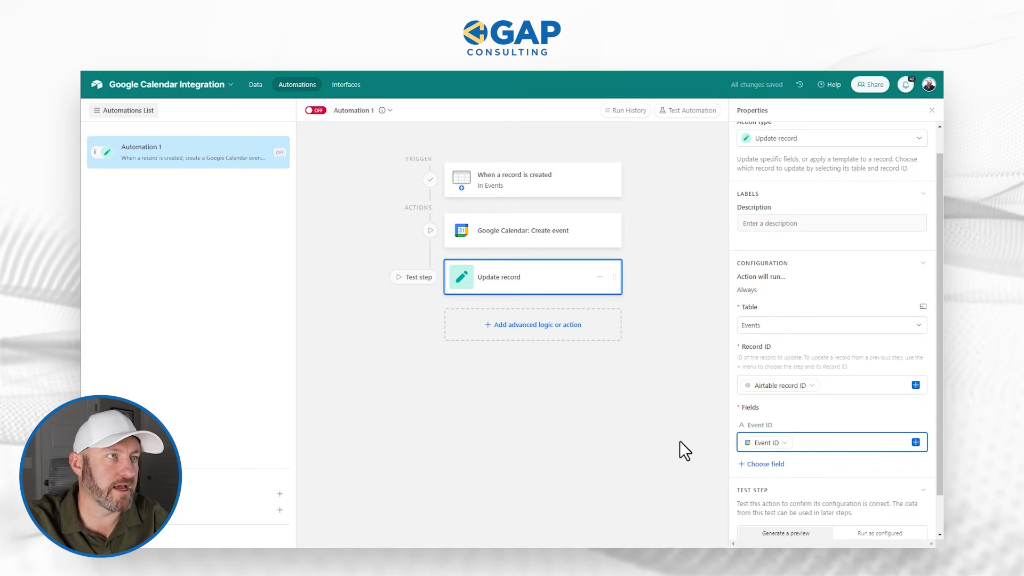
Rename the automation 'Created new event', toggle it ON and return to the events interface.
{"action": "left_click", "coordinate": [388, 110]}
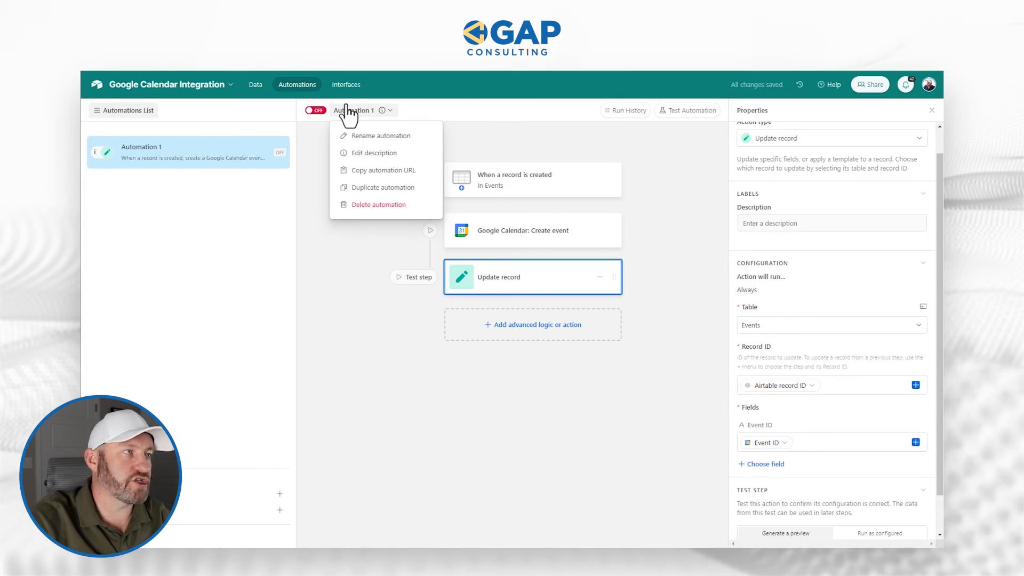
{"action": "left_click", "coordinate": [380, 135]}
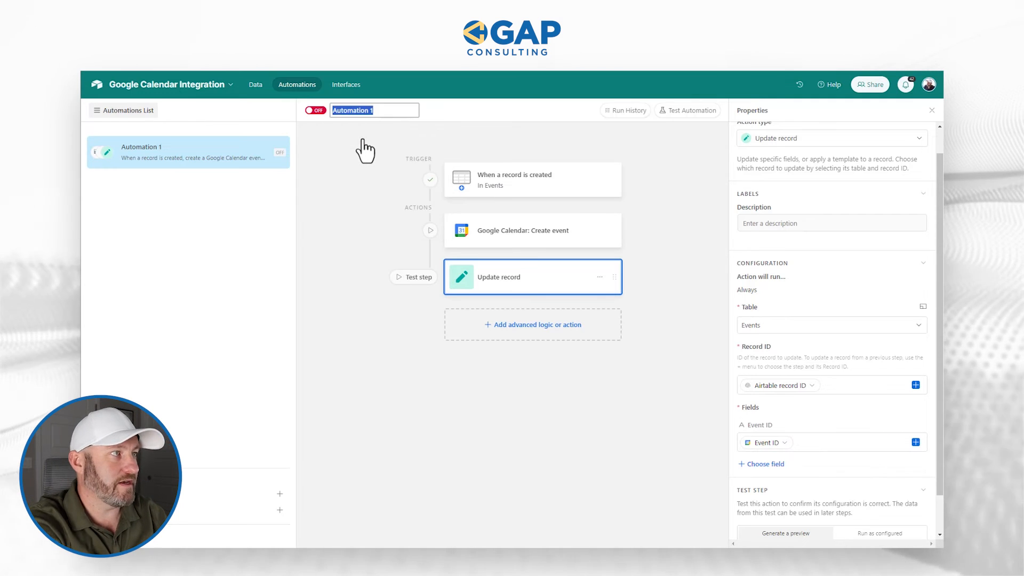
{"action": "type", "text": "Created new event"}
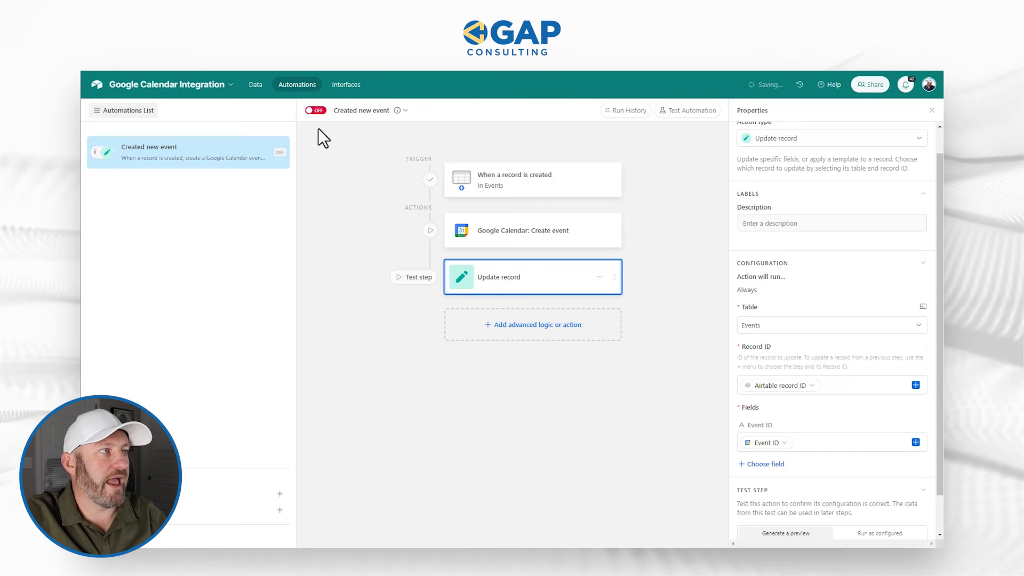
{"action": "left_click", "coordinate": [315, 110]}
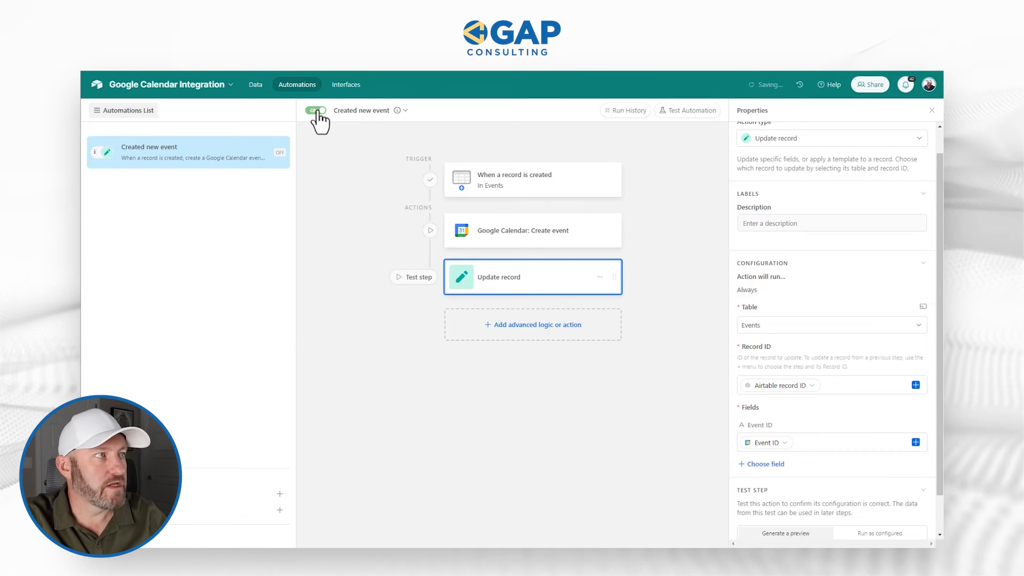
{"action": "left_click", "coordinate": [315, 110]}
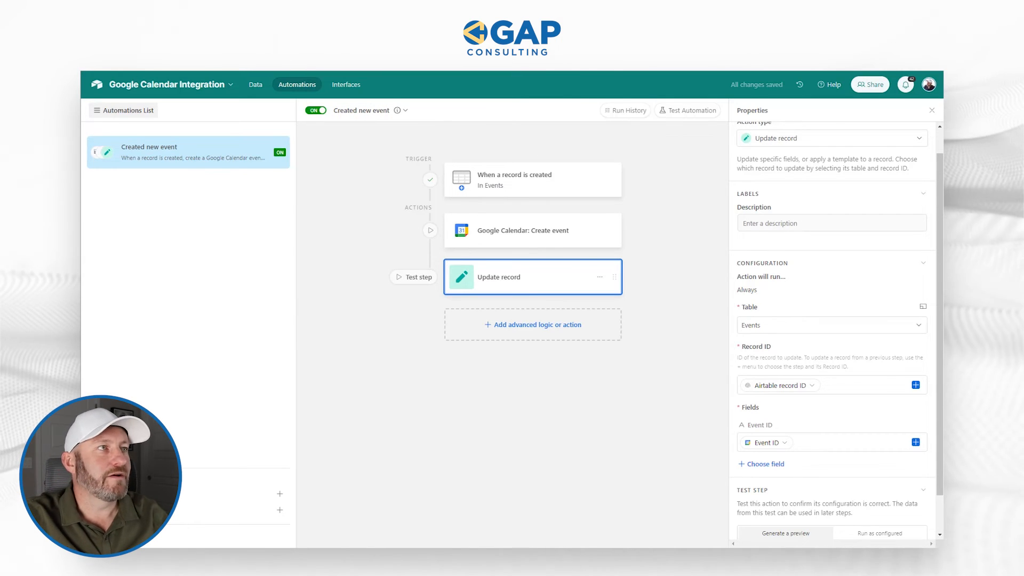
{"action": "left_click", "coordinate": [255, 84]}
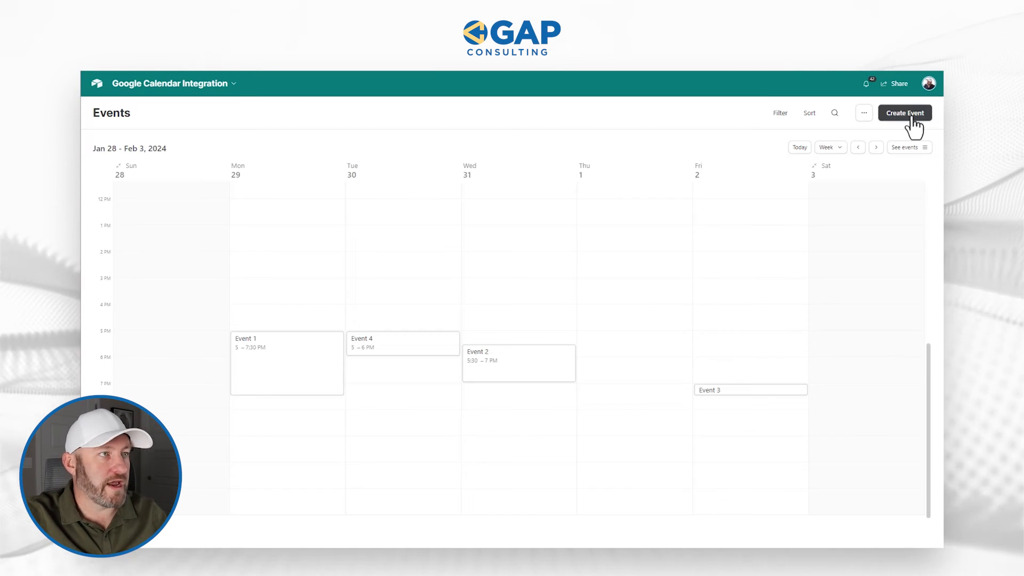
{"action": "mouse_move", "coordinate": [631, 295]}
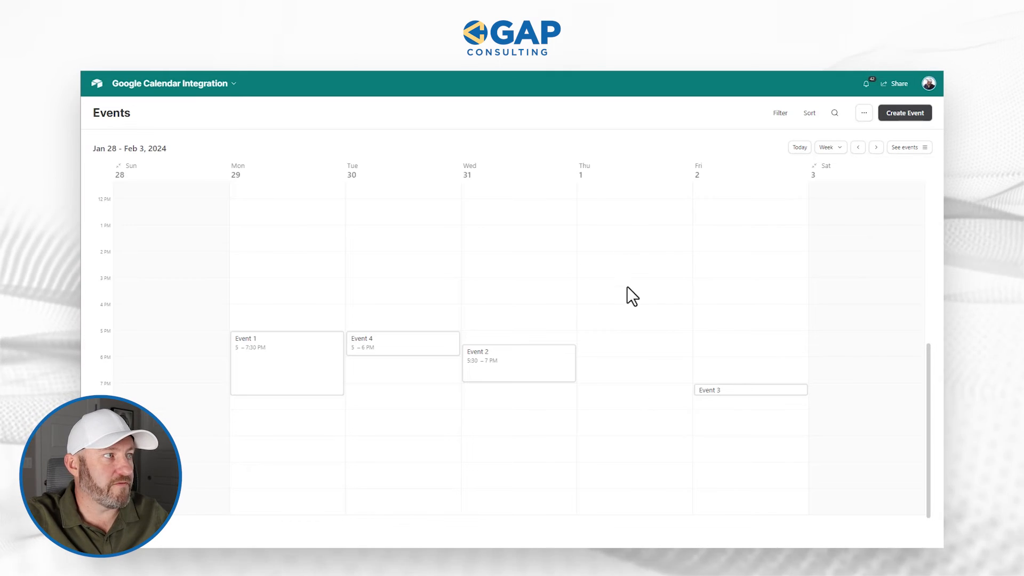
Start a new event named 'Automation Event' with its start date 2/1/2024.
{"action": "left_click", "coordinate": [904, 112]}
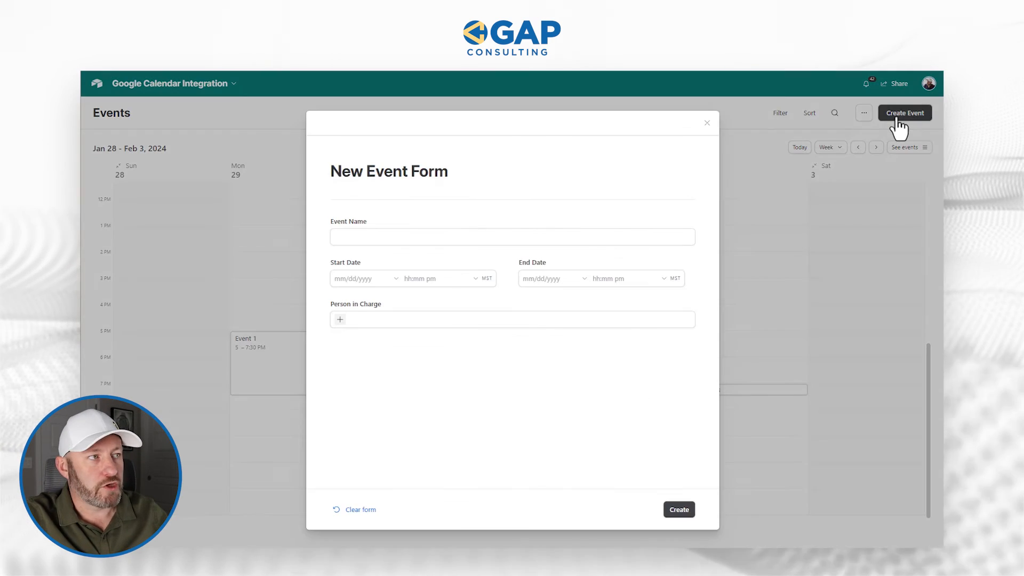
{"action": "left_click", "coordinate": [512, 237]}
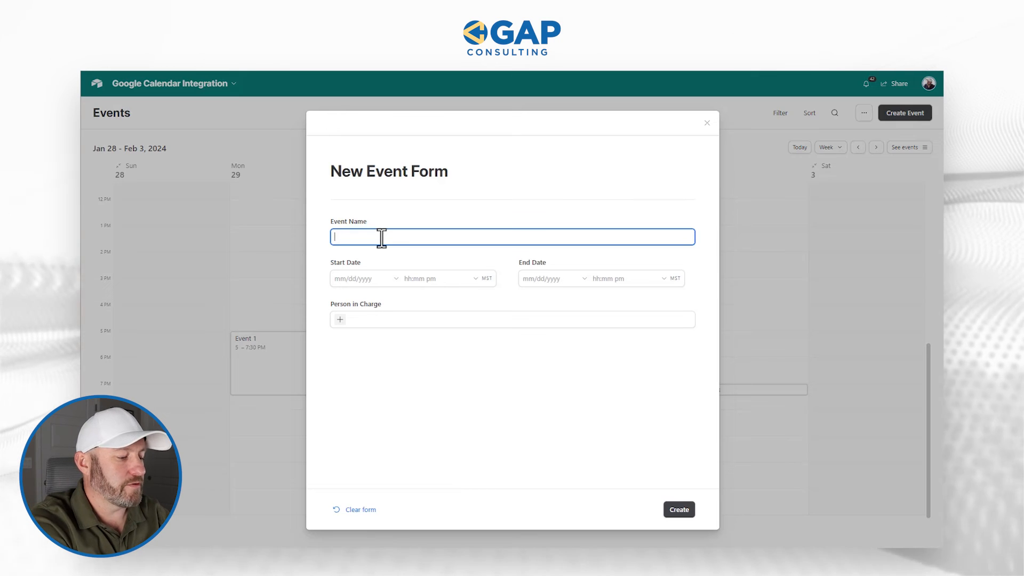
{"action": "type", "text": "Automation Event"}
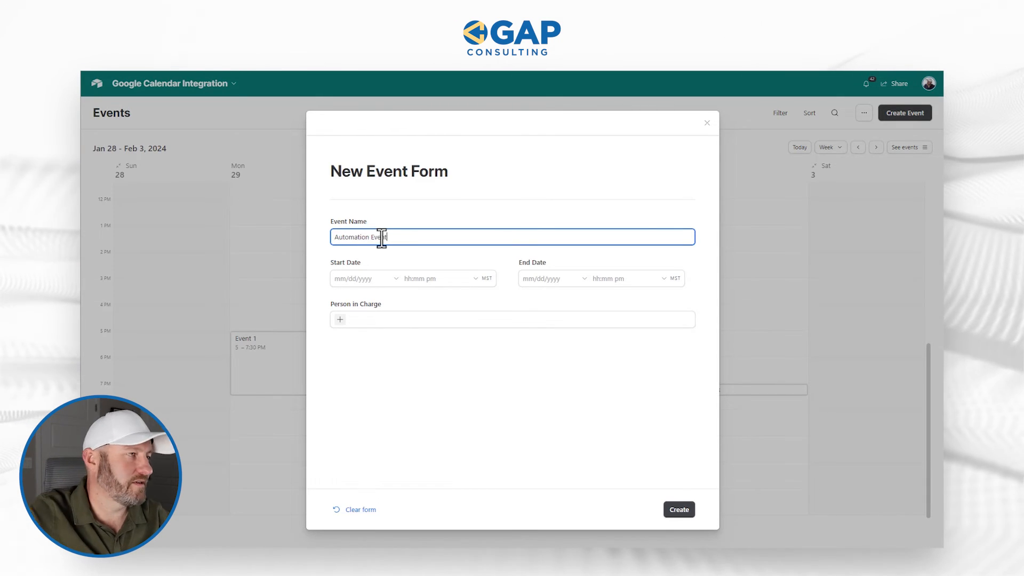
{"action": "left_click", "coordinate": [364, 279]}
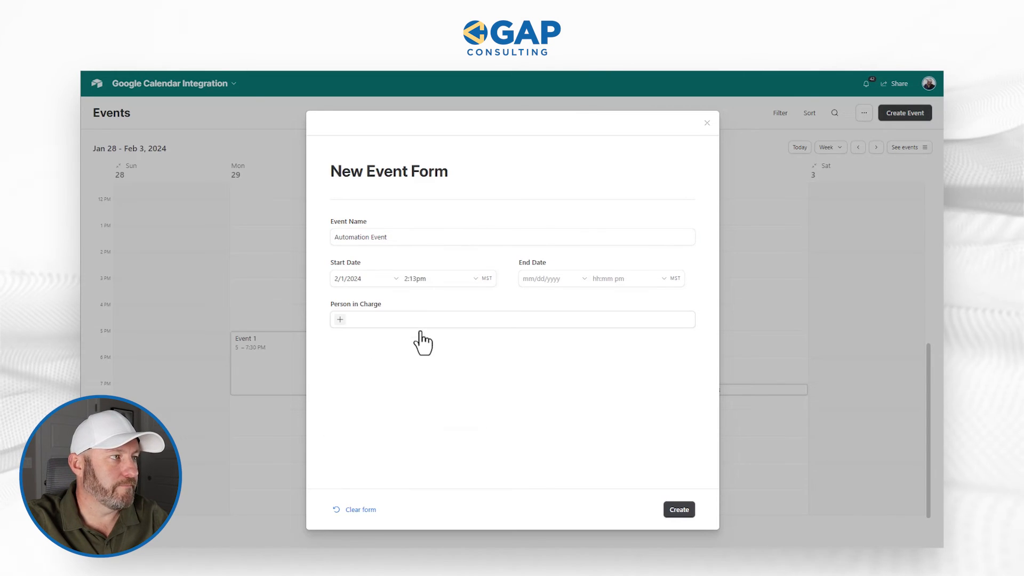
Set the times to 6:00pm–7:00pm and create the event.
{"action": "left_click", "coordinate": [414, 279]}
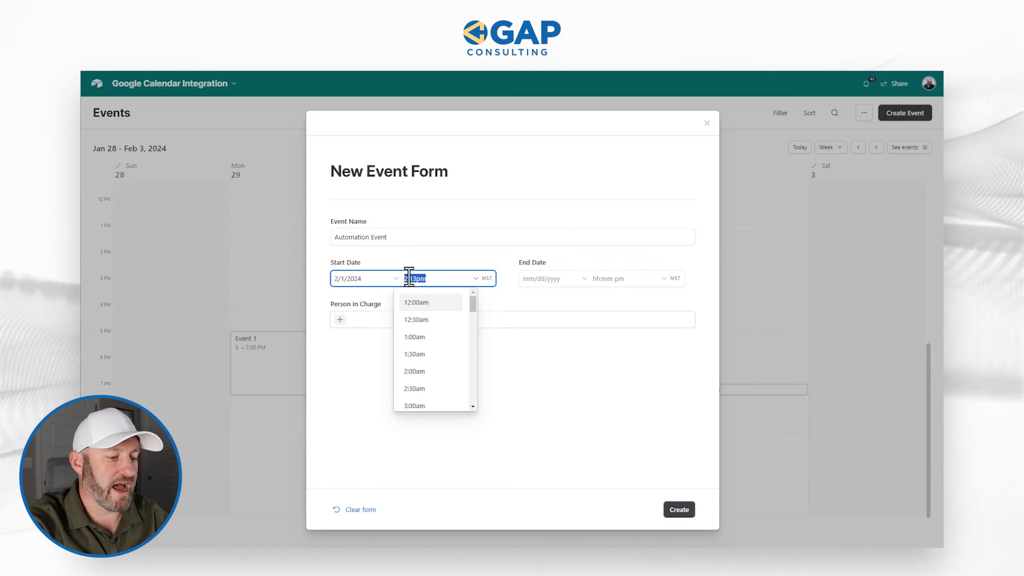
{"action": "type", "text": "6"}
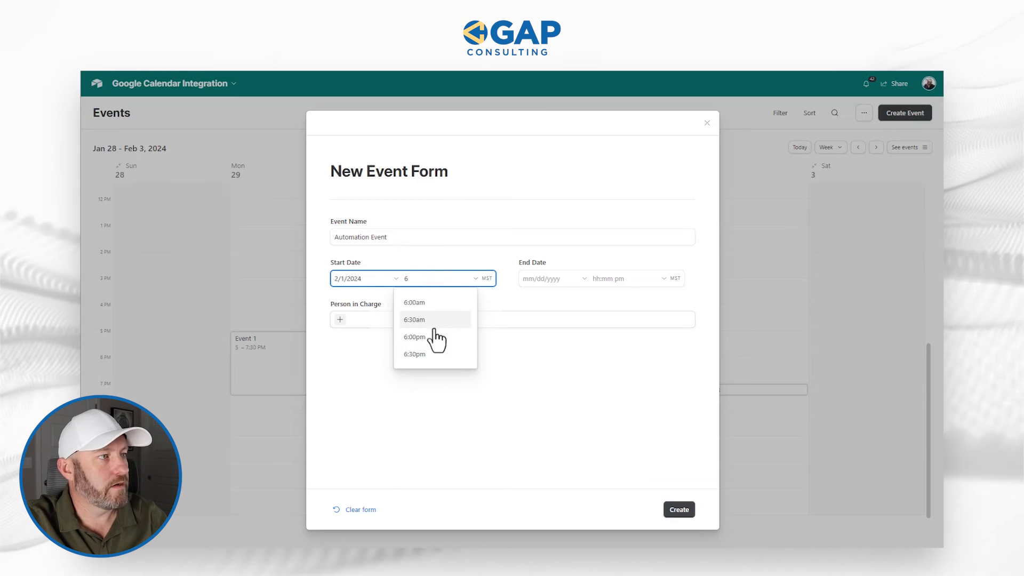
{"action": "left_click", "coordinate": [414, 336]}
{"action": "type", "text": "7"}
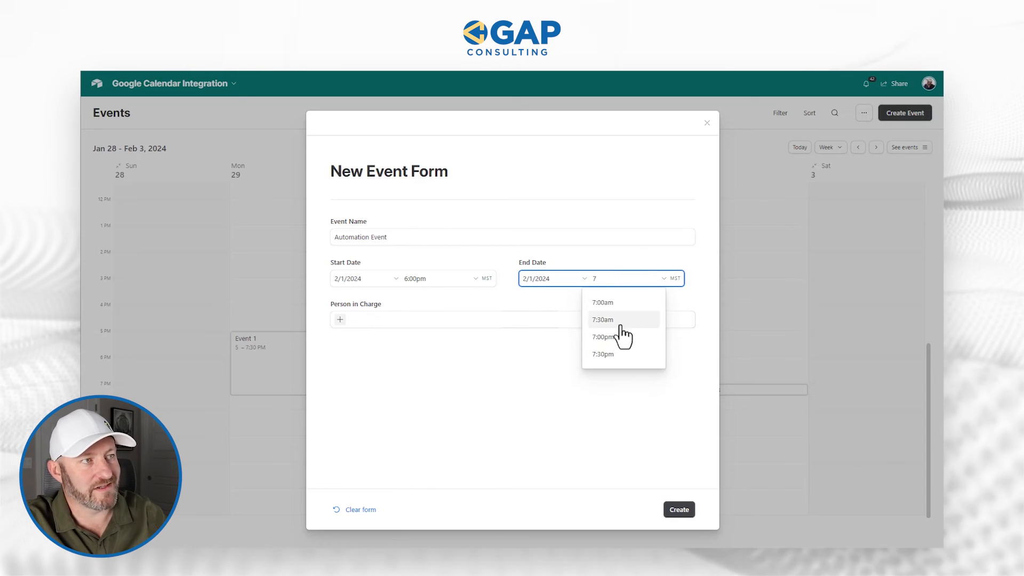
{"action": "left_click", "coordinate": [602, 337]}
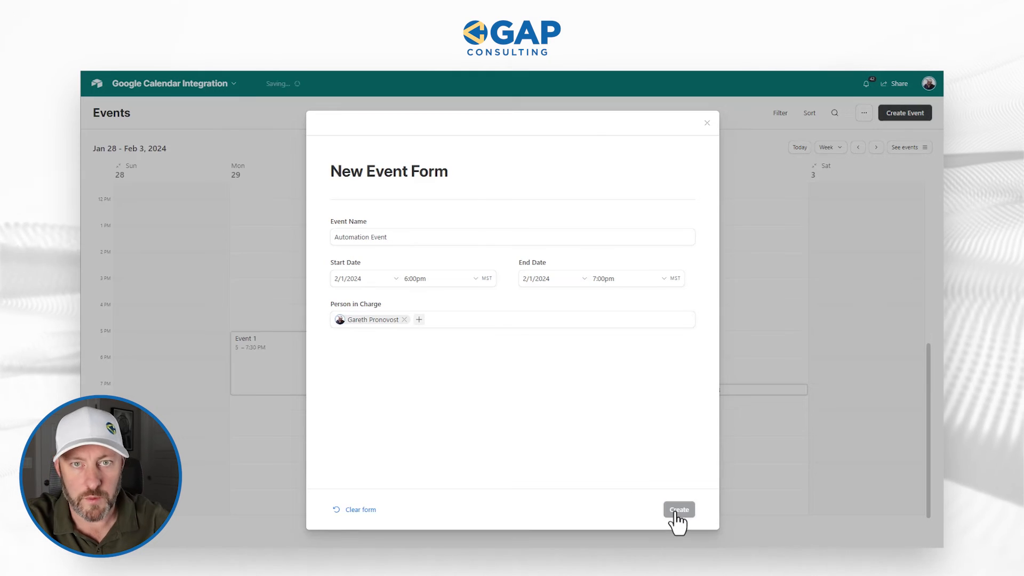
{"action": "left_click", "coordinate": [678, 510]}
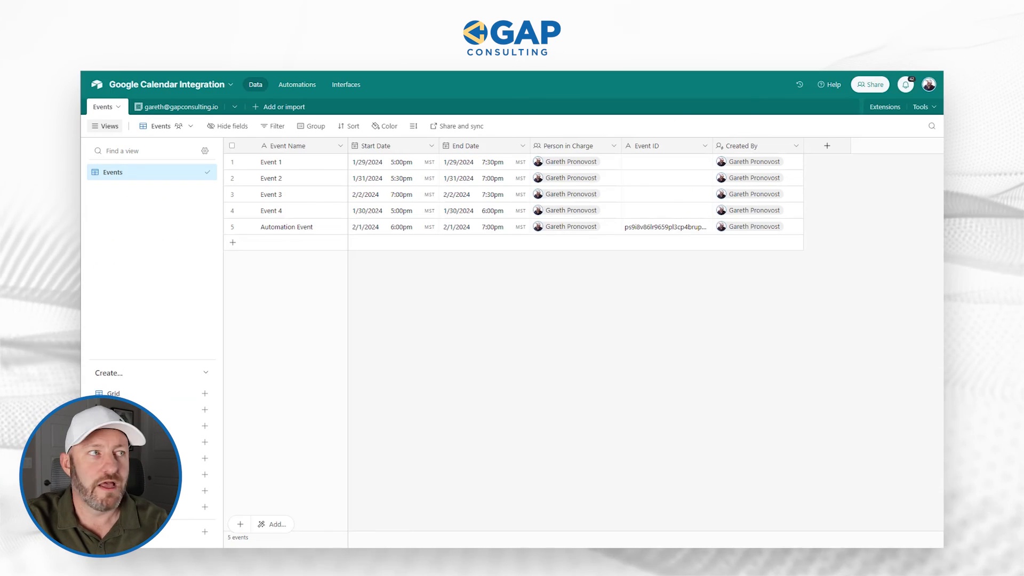
Create a blank second automation from the Automations sidebar.
{"action": "left_click", "coordinate": [296, 85]}
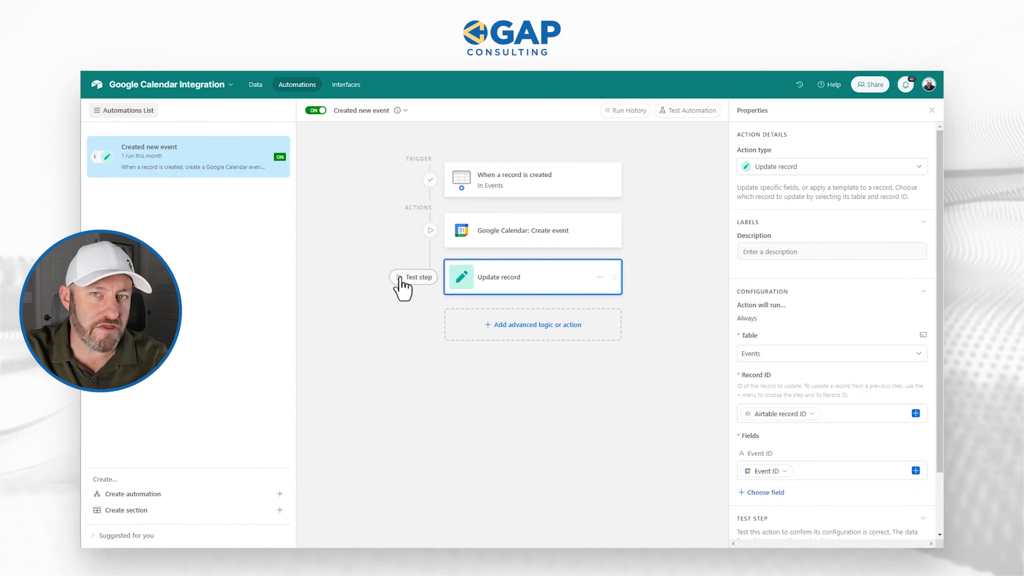
{"action": "left_click", "coordinate": [131, 494]}
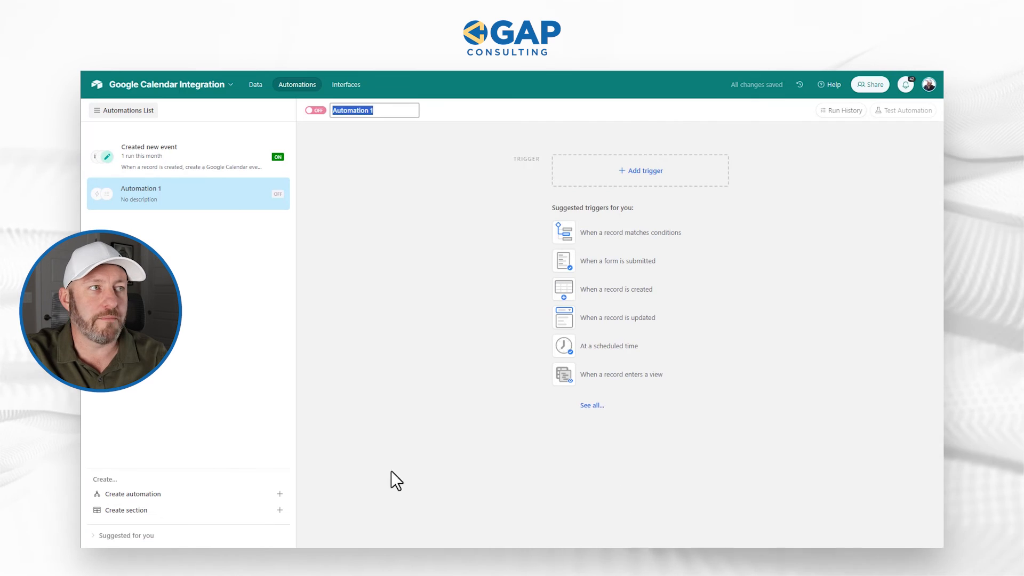
Keep the name Automation 1, trigger on 'When a record is updated' in Events, then create another automation.
{"action": "left_click", "coordinate": [424, 310]}
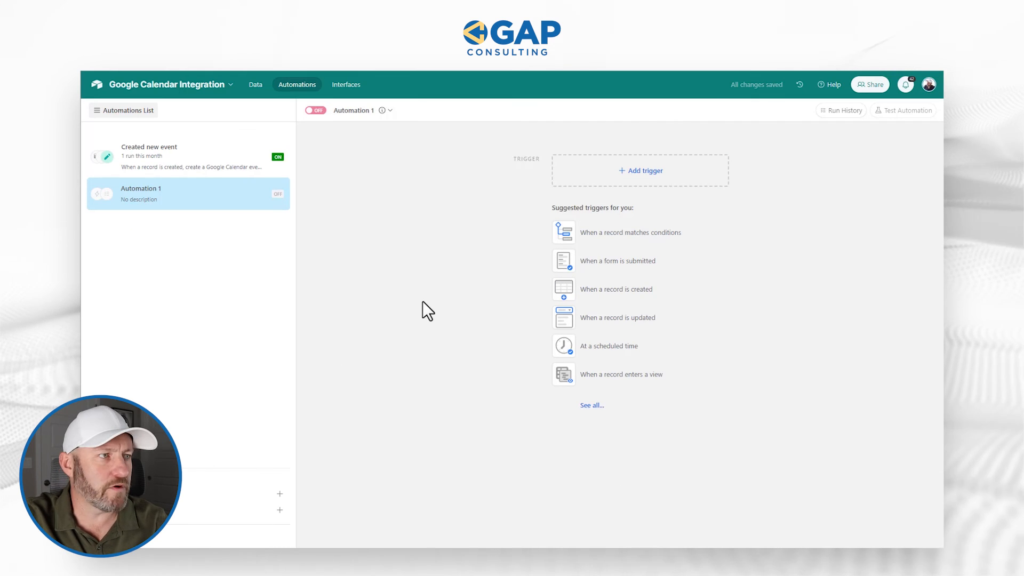
{"action": "left_click", "coordinate": [617, 317]}
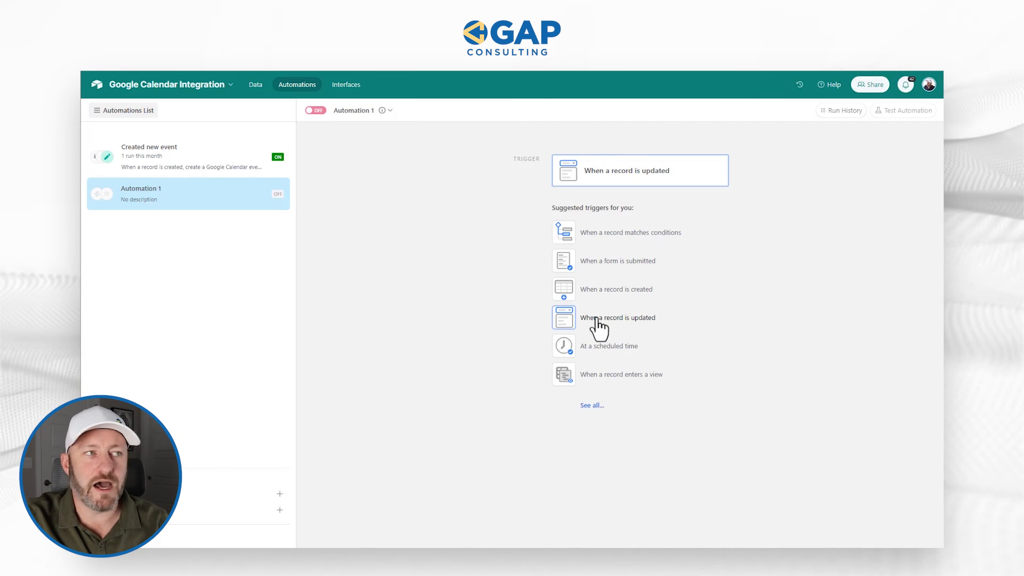
{"action": "left_click", "coordinate": [617, 317]}
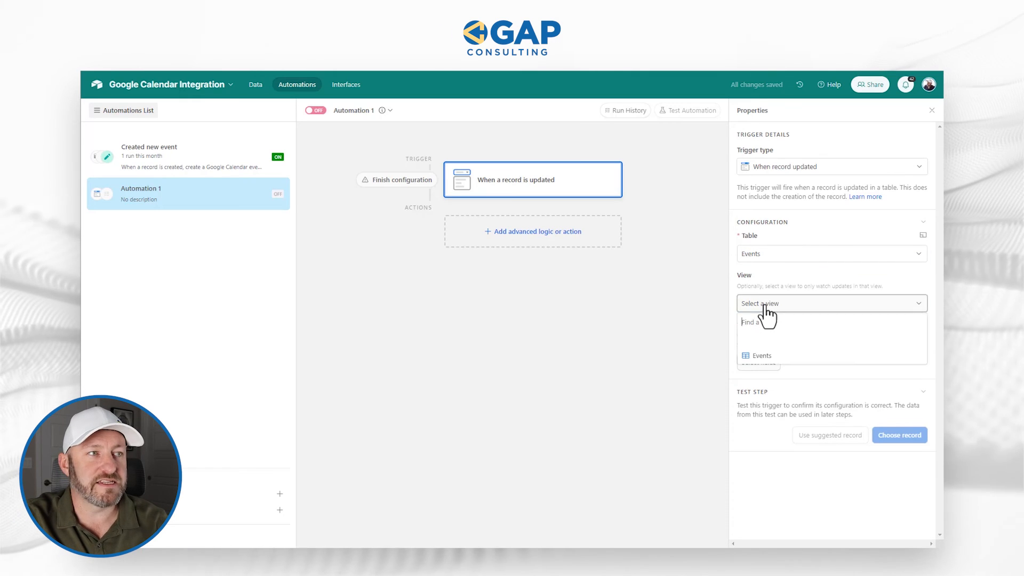
{"action": "left_click", "coordinate": [758, 361]}
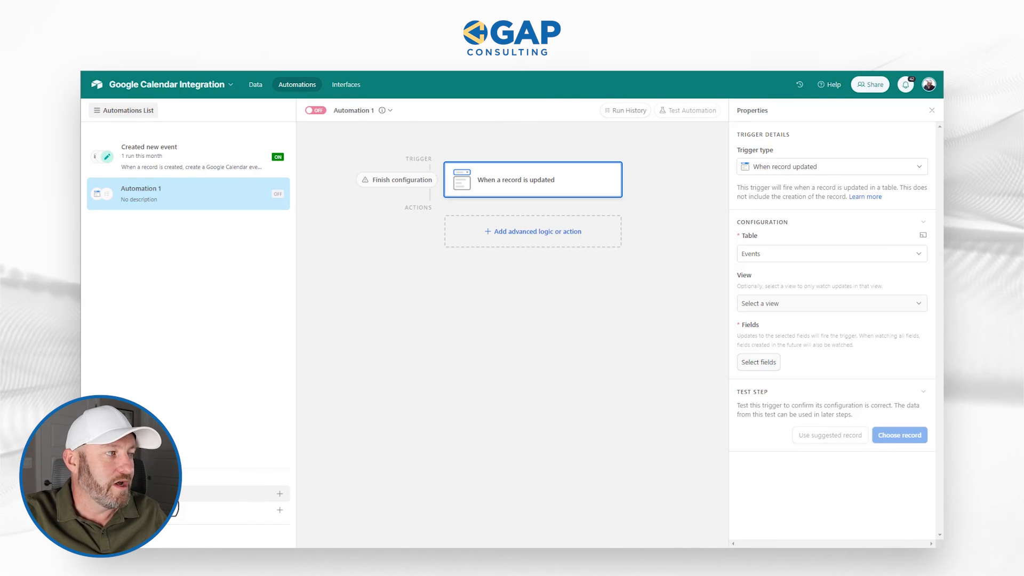
{"action": "left_click", "coordinate": [639, 170]}
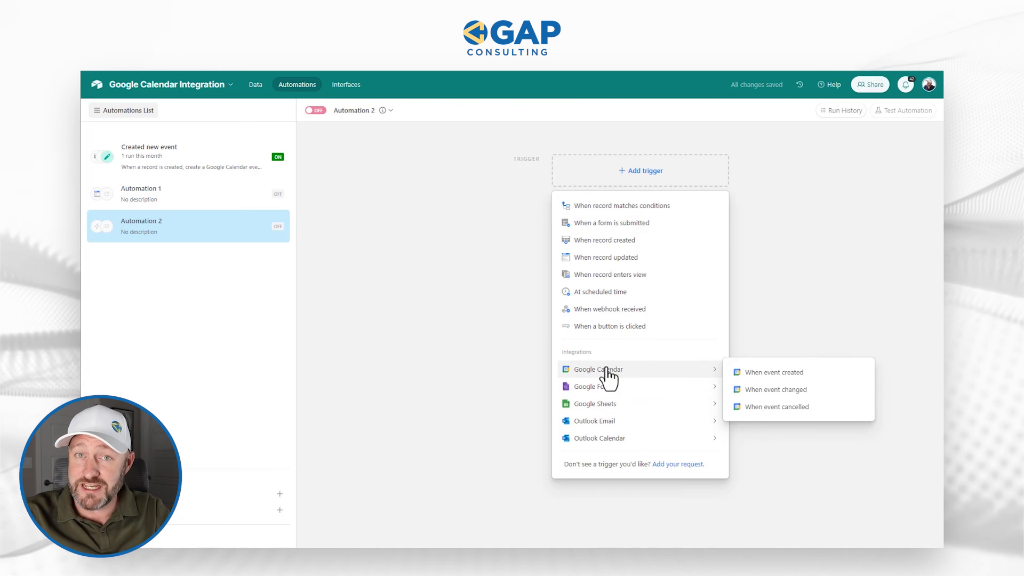
{"action": "mouse_move", "coordinate": [594, 386]}
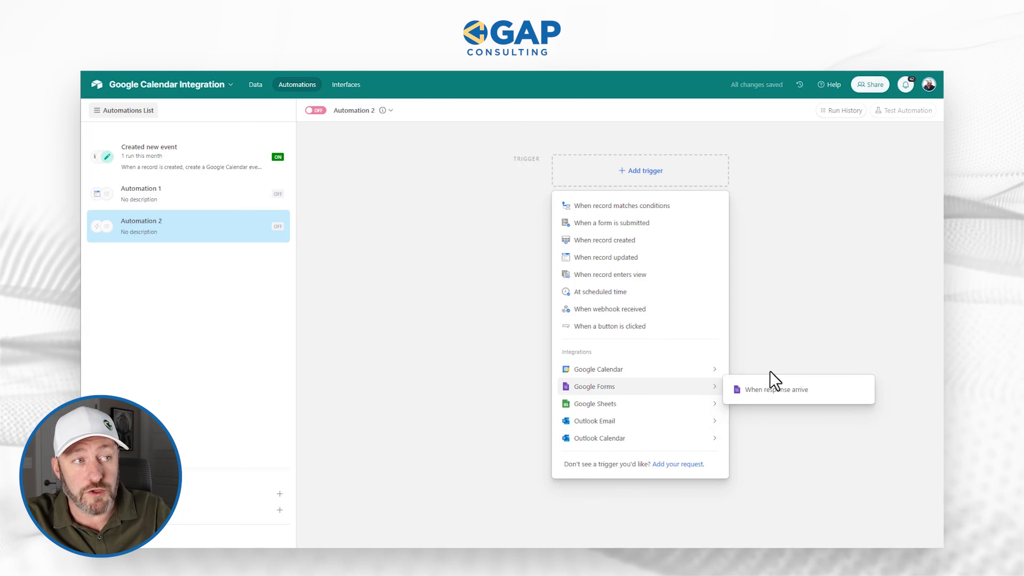
{"action": "mouse_move", "coordinate": [597, 369]}
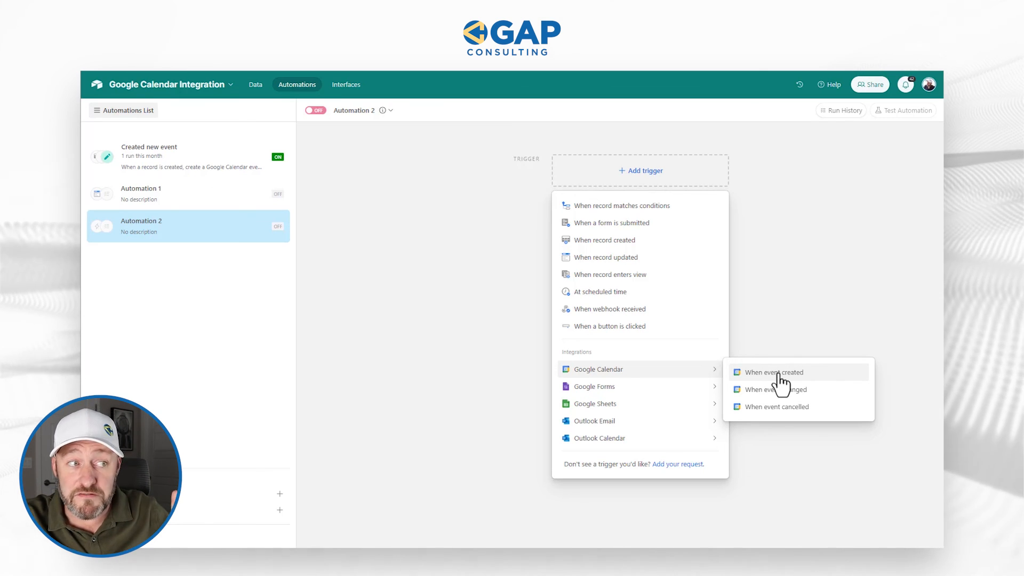
{"action": "mouse_move", "coordinate": [781, 397]}
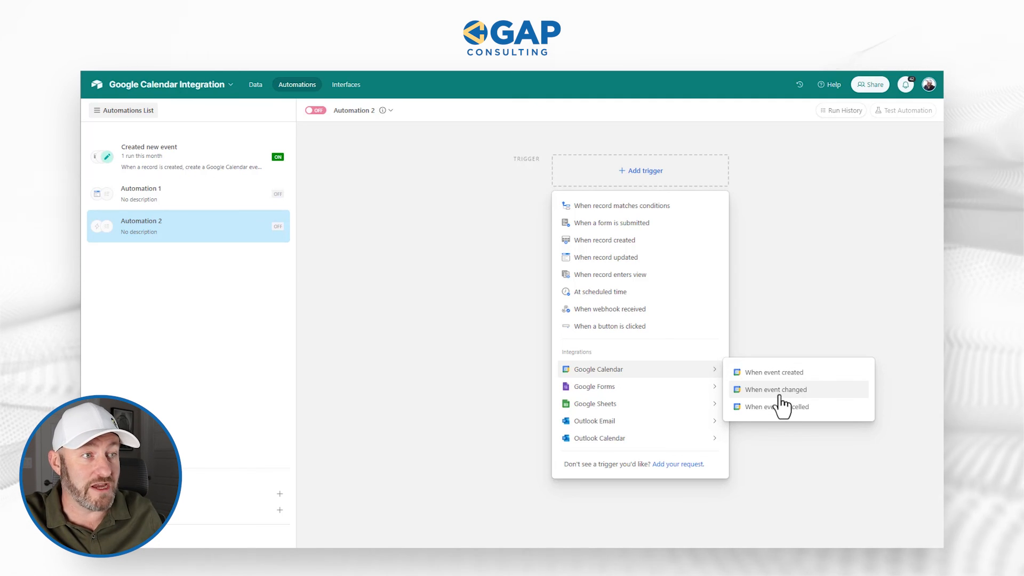
{"action": "mouse_move", "coordinate": [798, 407]}
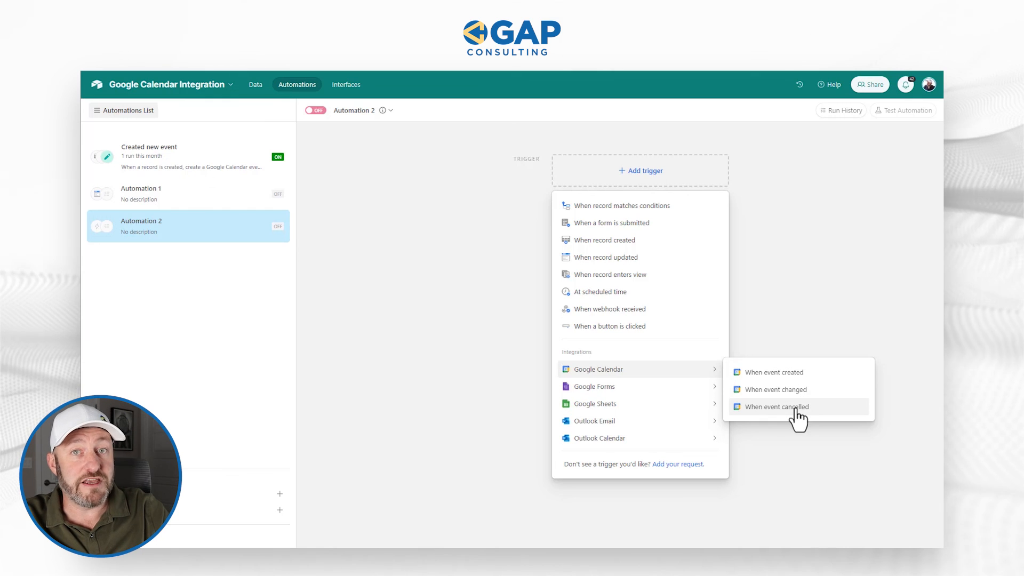